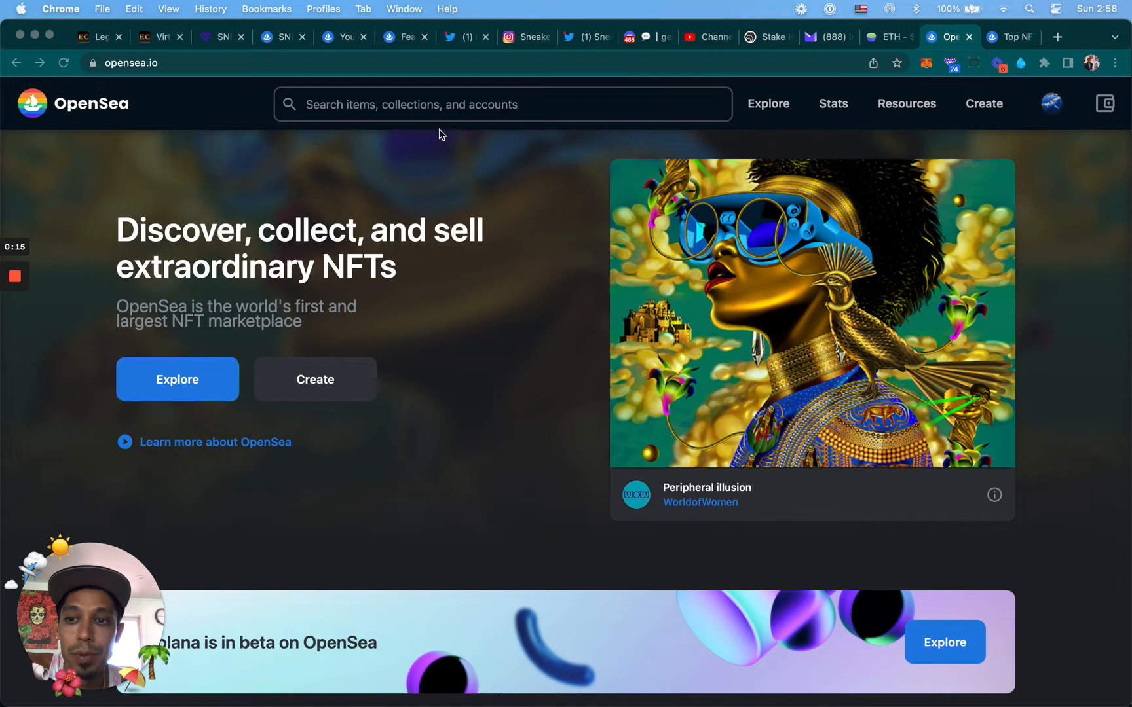
# Step: Open the Fear City collection, switch to Items, and scroll to the price-sorted grid
pyautogui.click(405, 37)
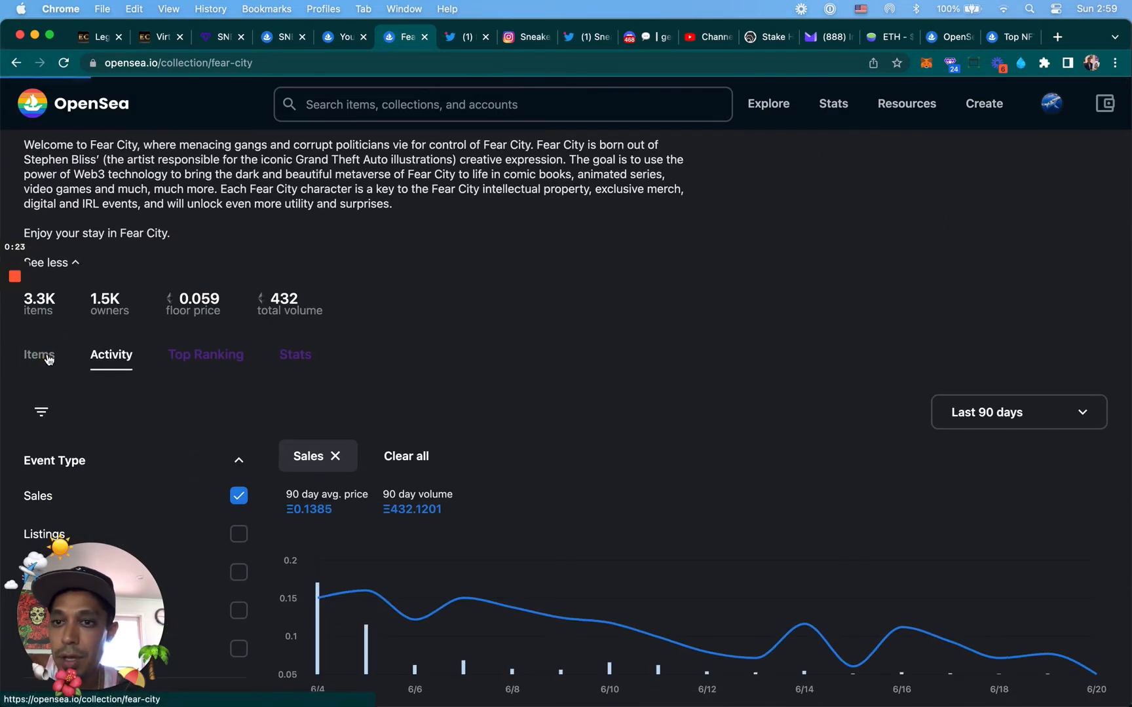
pyautogui.click(39, 354)
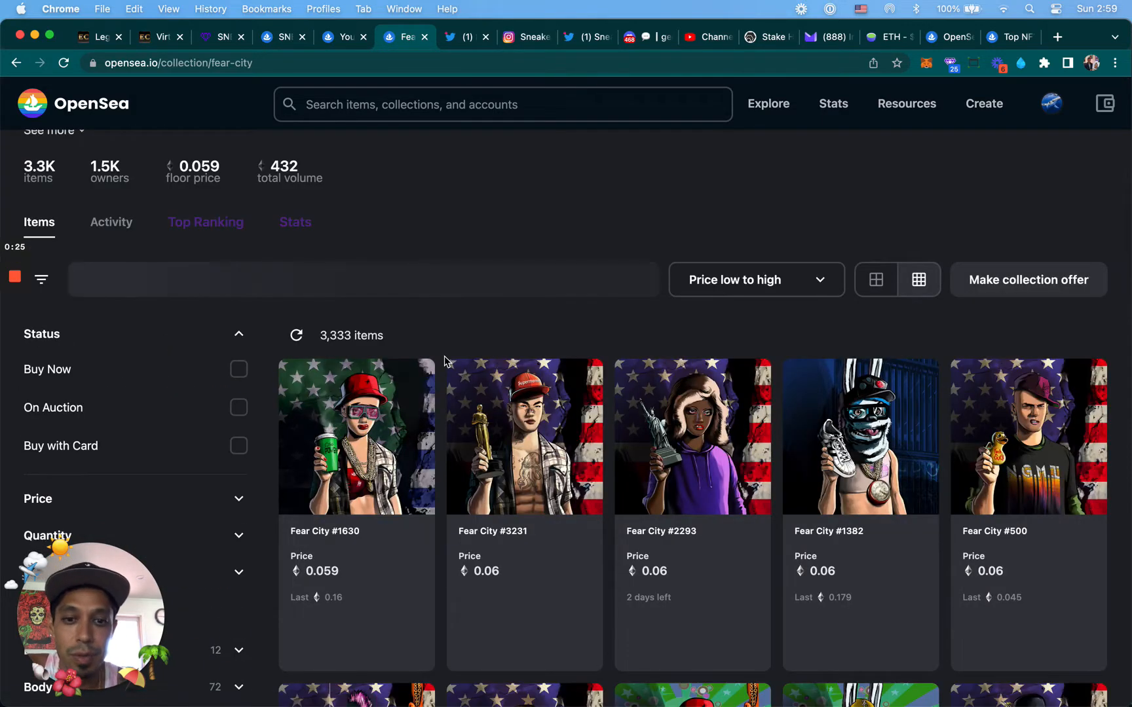
pyautogui.scroll(-3)
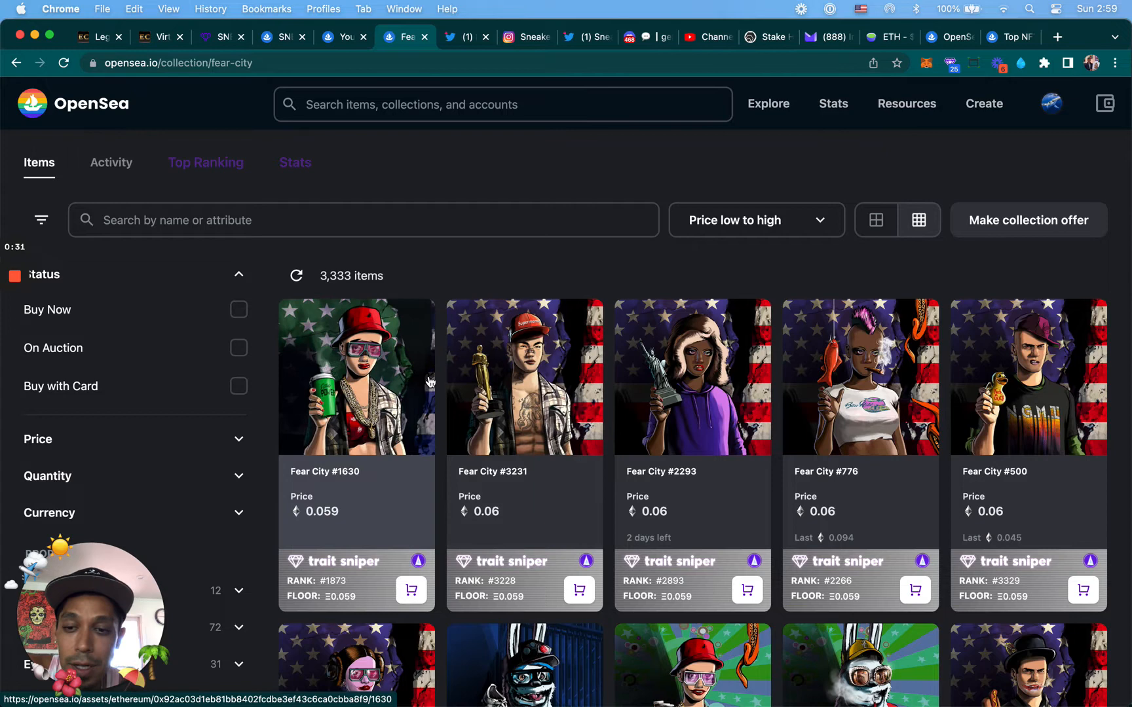
# Step: Open Fear City #1630 and review its price history and offers, briefly checking Twitter
pyautogui.click(356, 377)
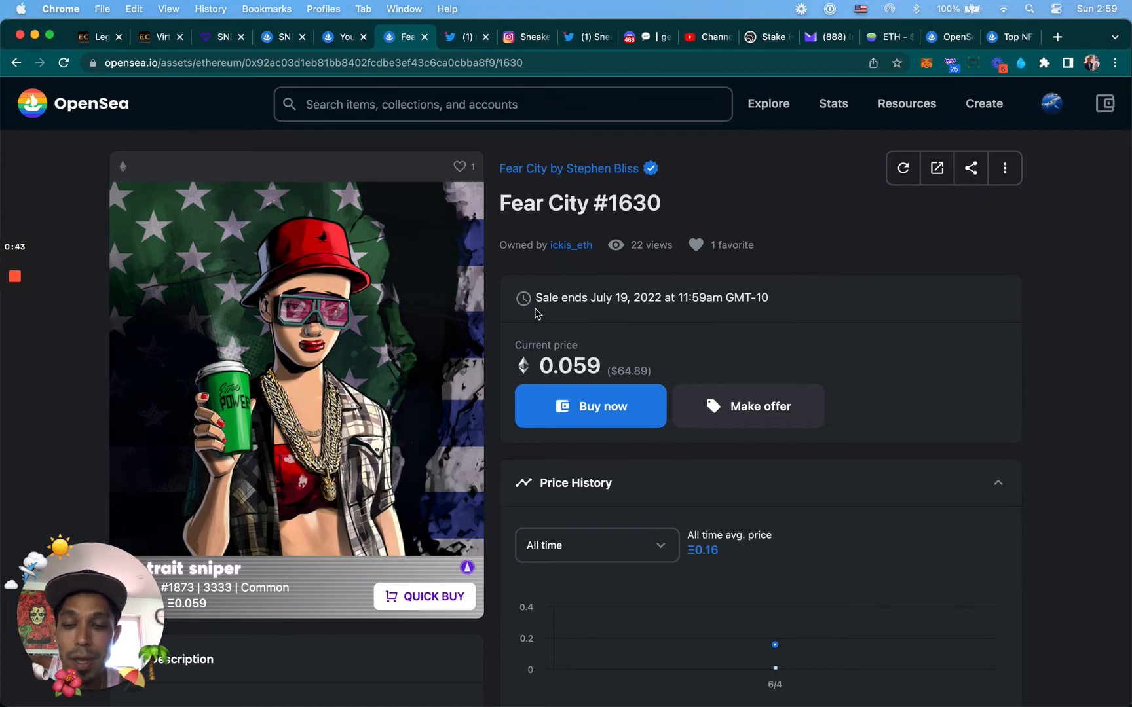
pyautogui.scroll(-3)
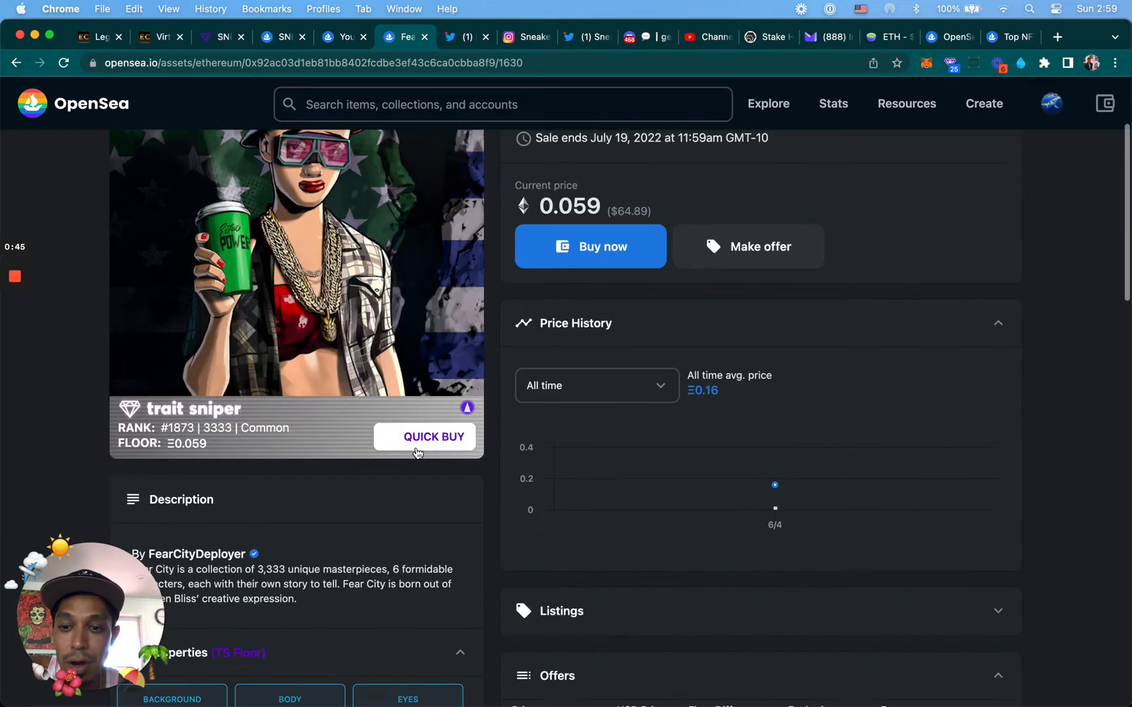
pyautogui.scroll(-3)
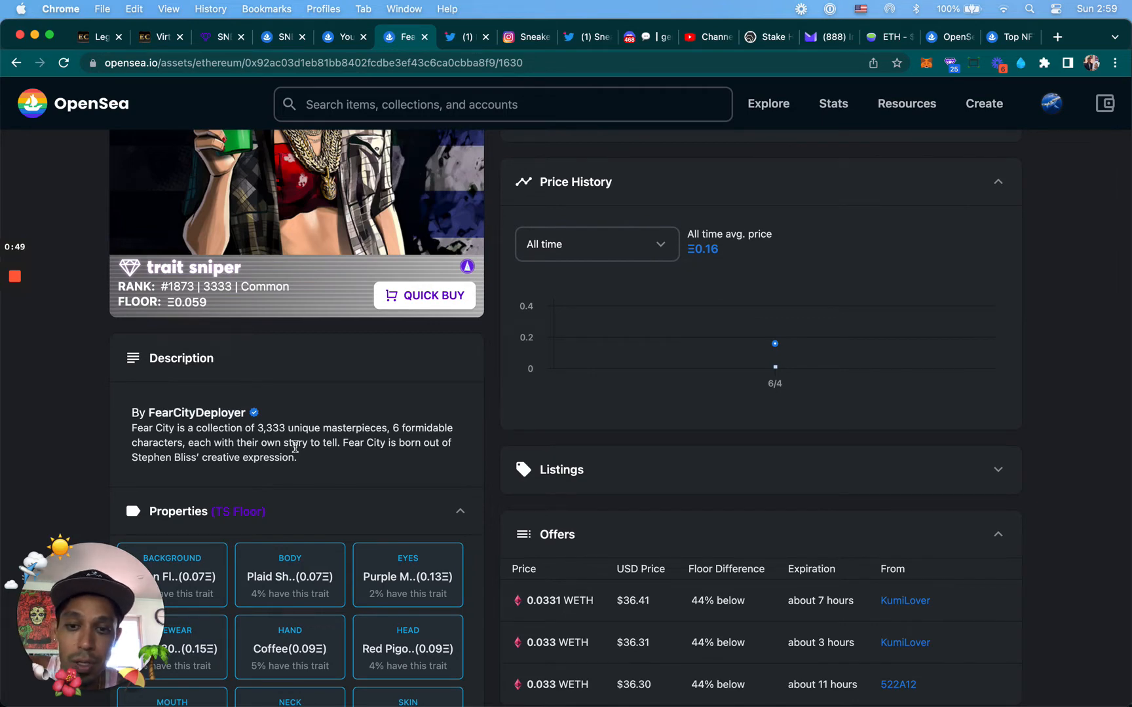
pyautogui.scroll(-3)
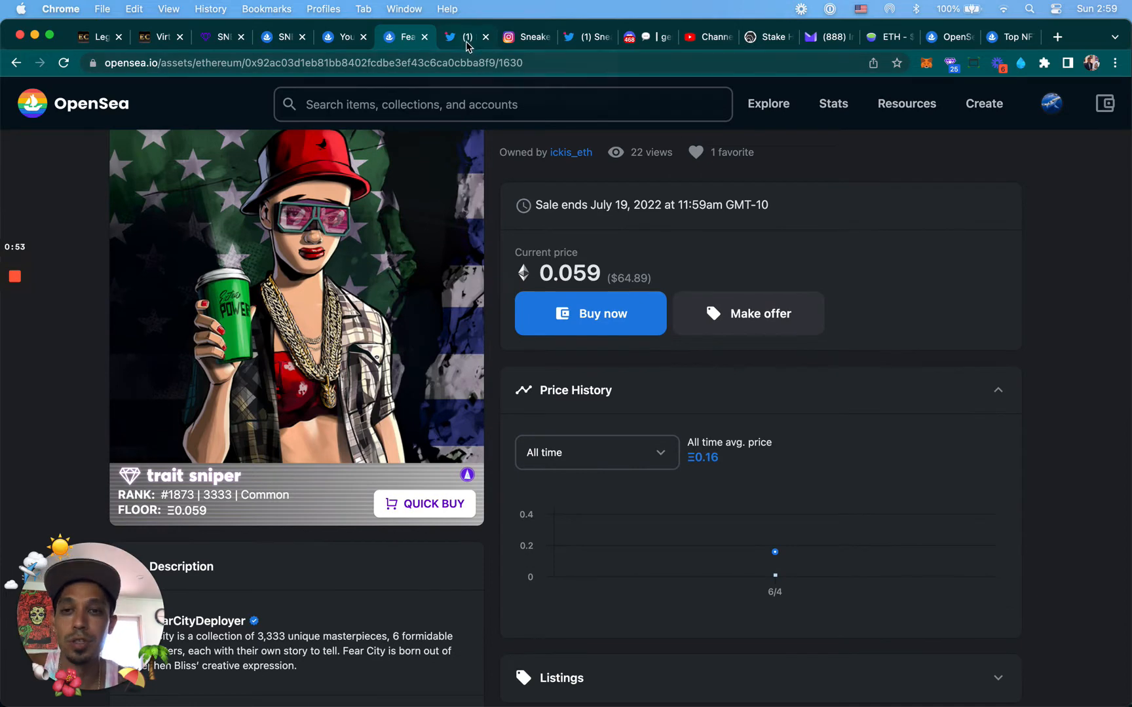
pyautogui.click(462, 37)
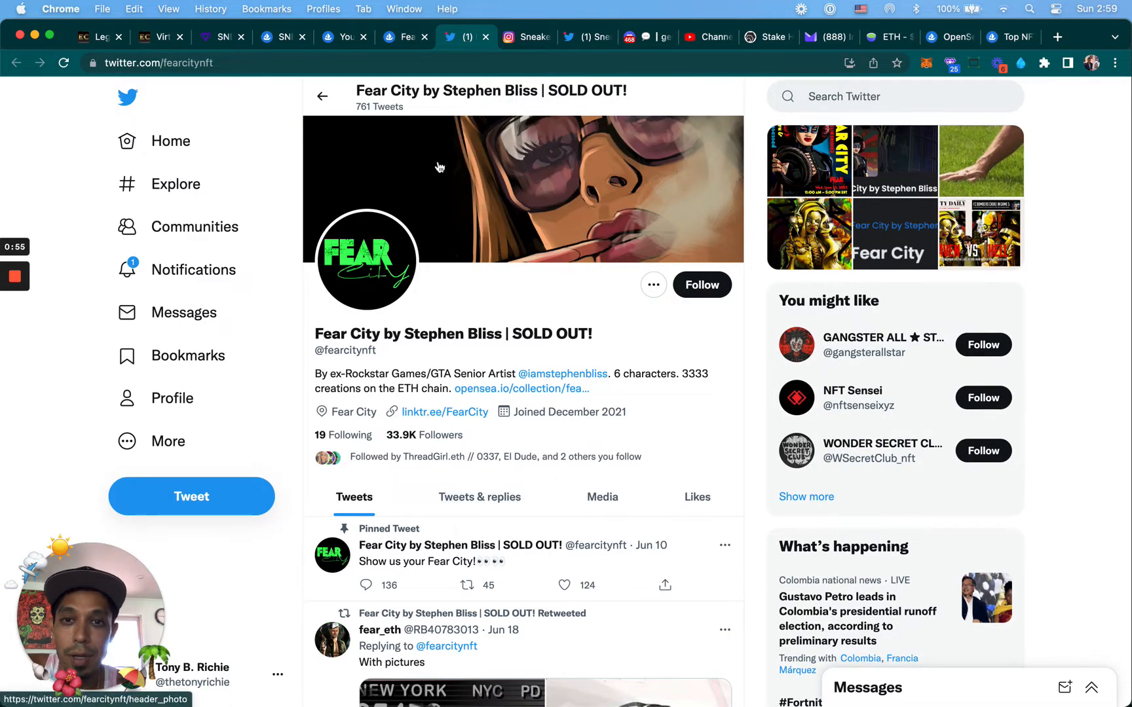
pyautogui.click(404, 37)
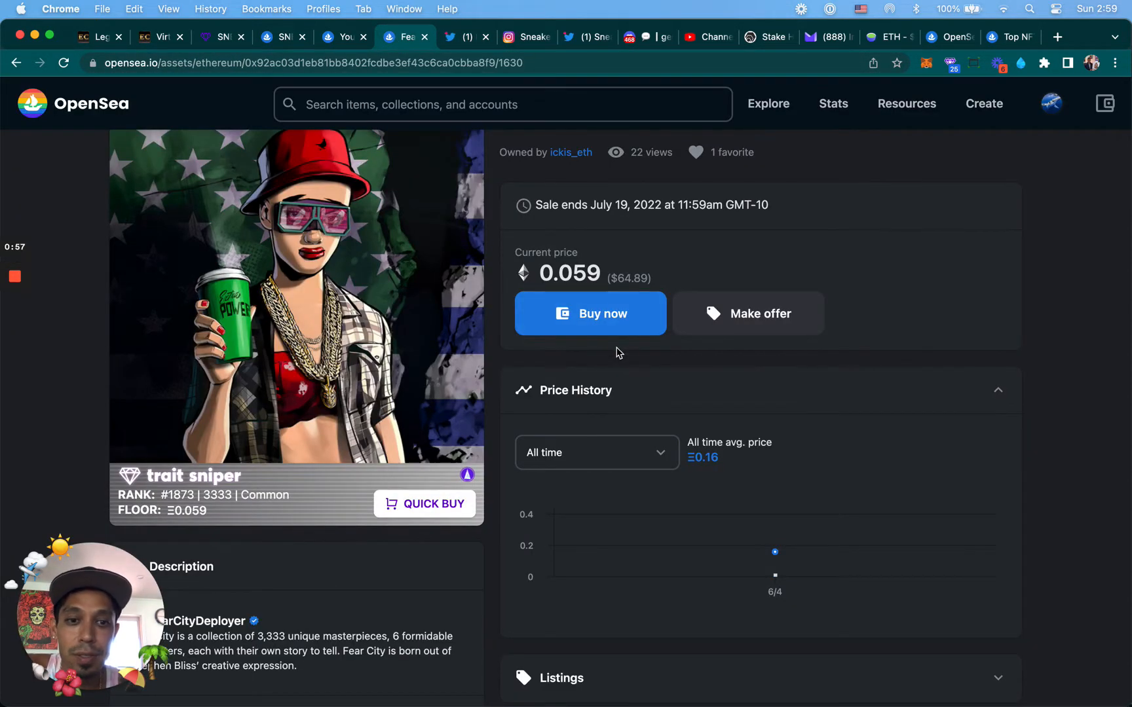
# Step: Open the Make an offer dialog for Fear City #1630
pyautogui.click(760, 314)
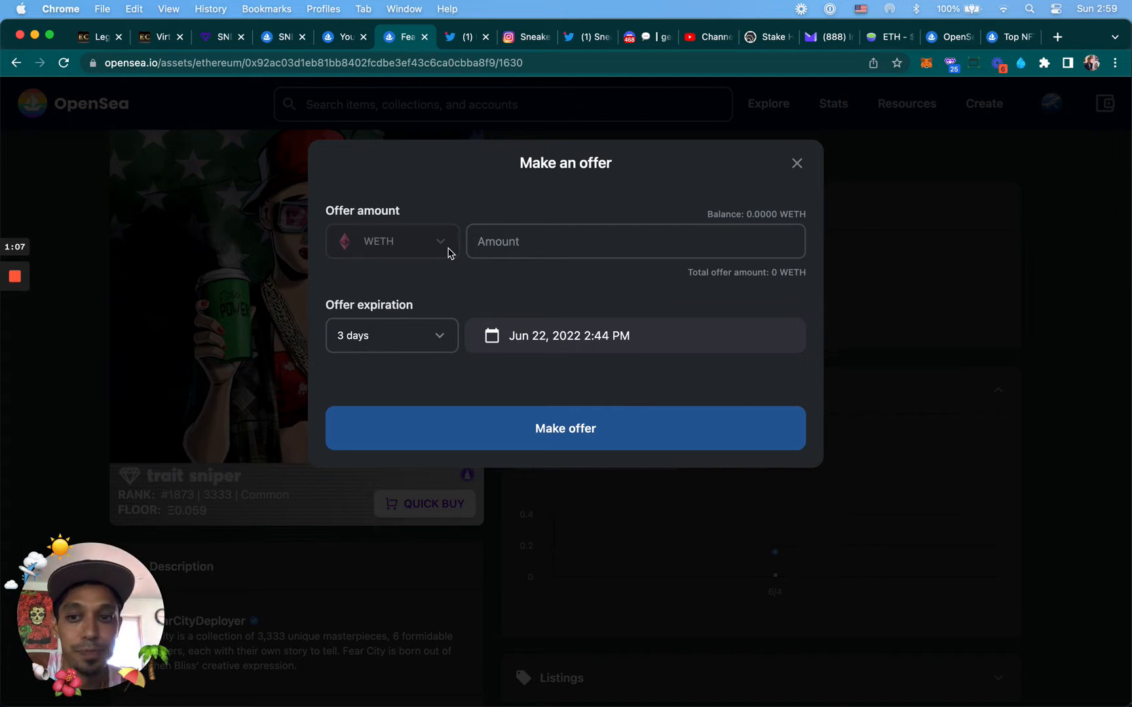
pyautogui.moveTo(293, 238)
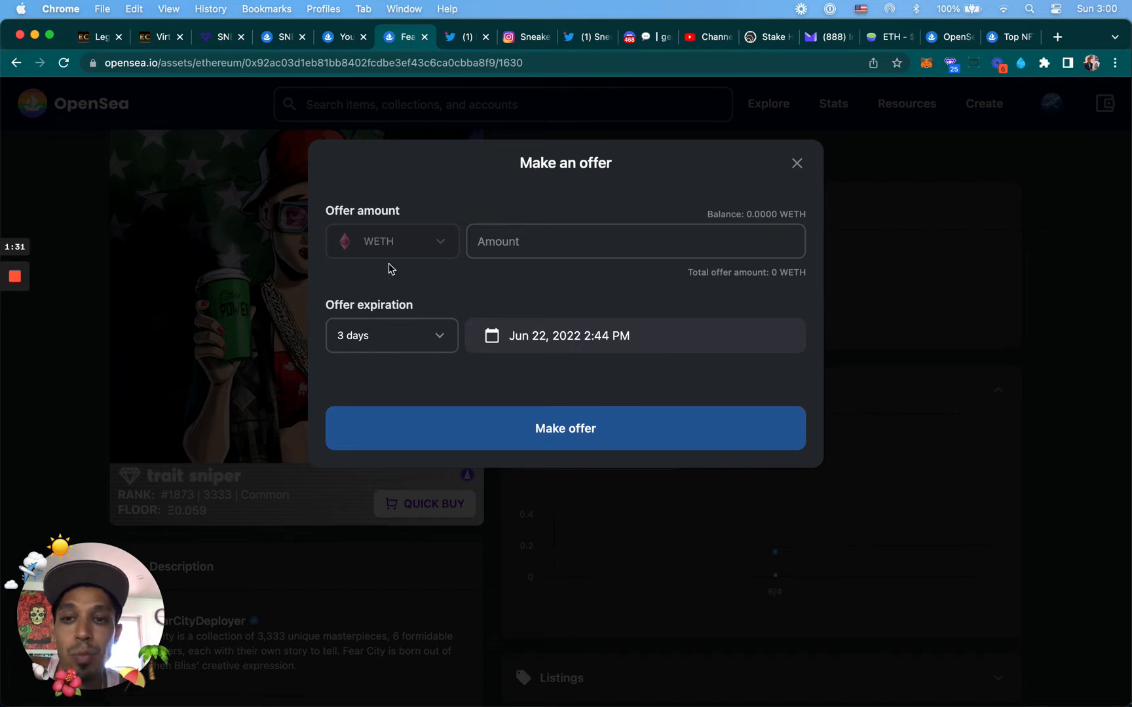
pyautogui.moveTo(415, 252)
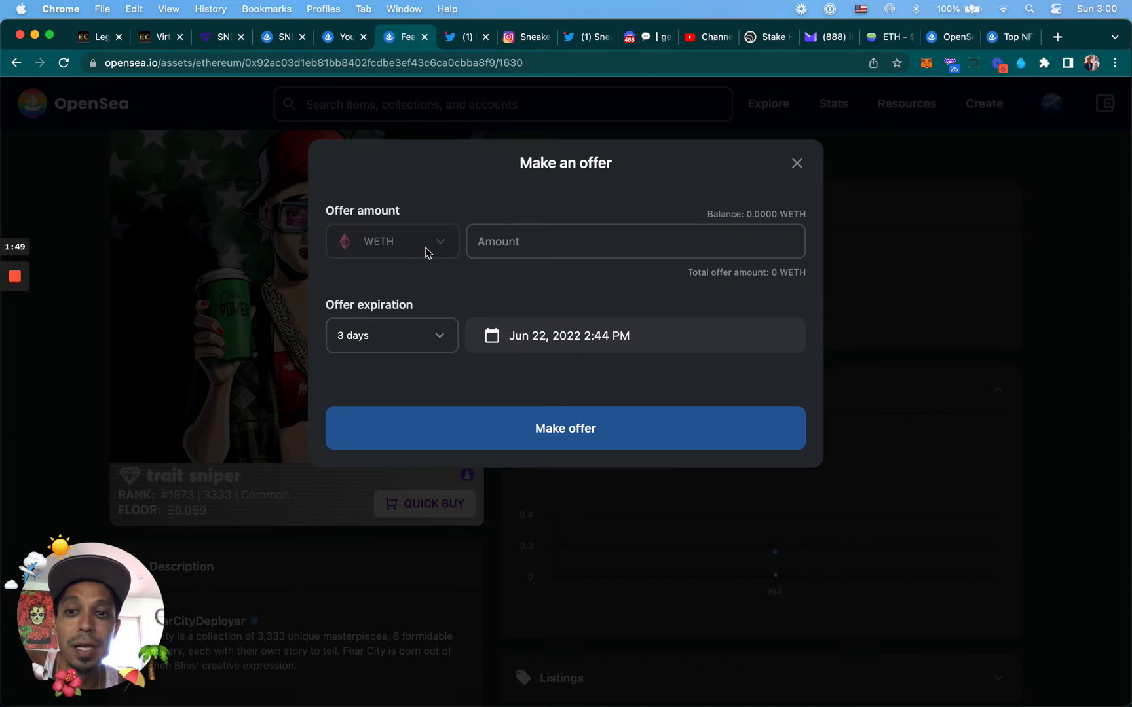
pyautogui.moveTo(384, 243)
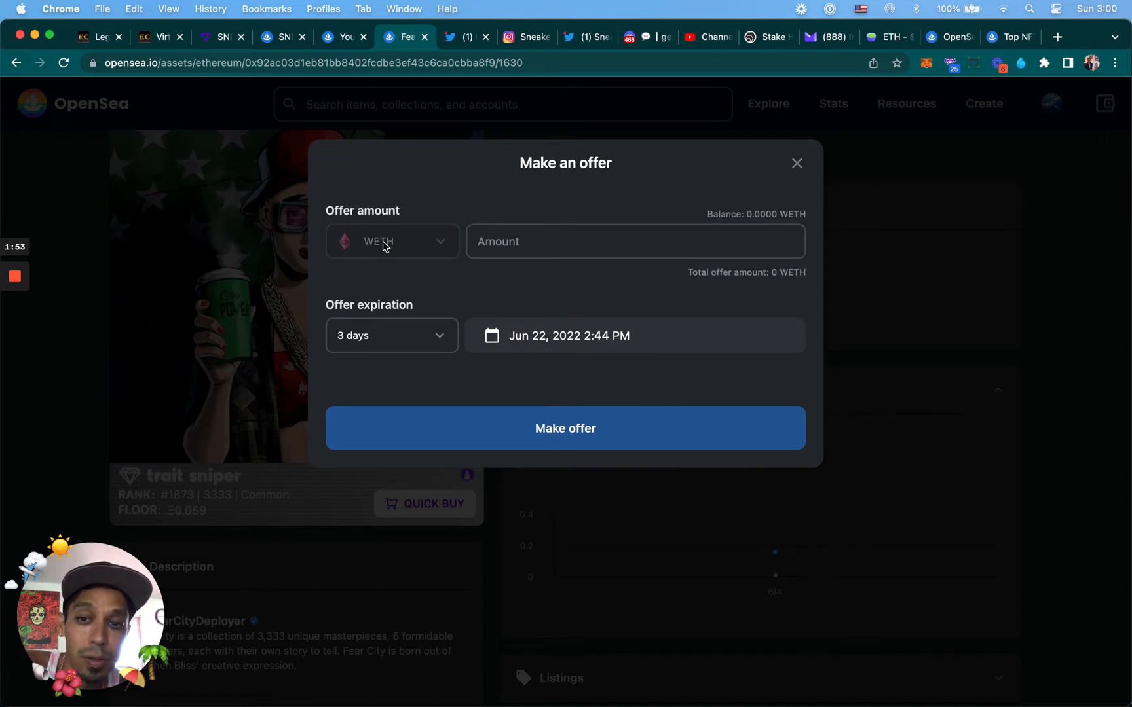
pyautogui.moveTo(381, 254)
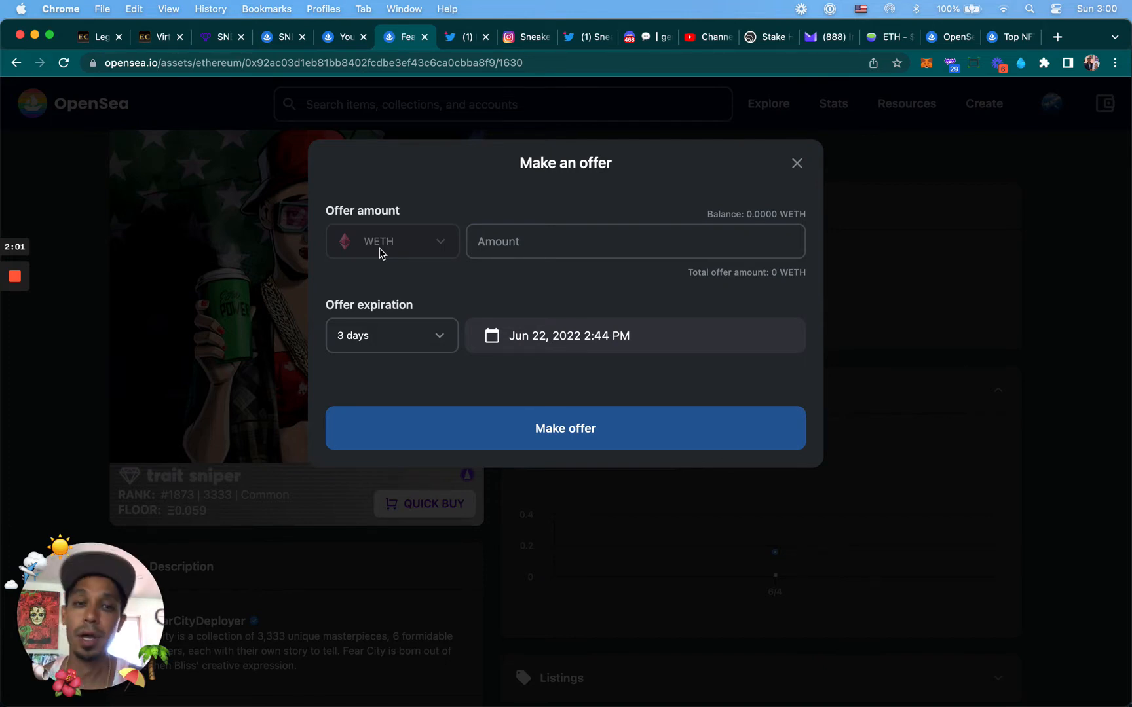
# Step: Close the offer dialog and browse the token list on Matcha's Ethereum page
pyautogui.click(797, 163)
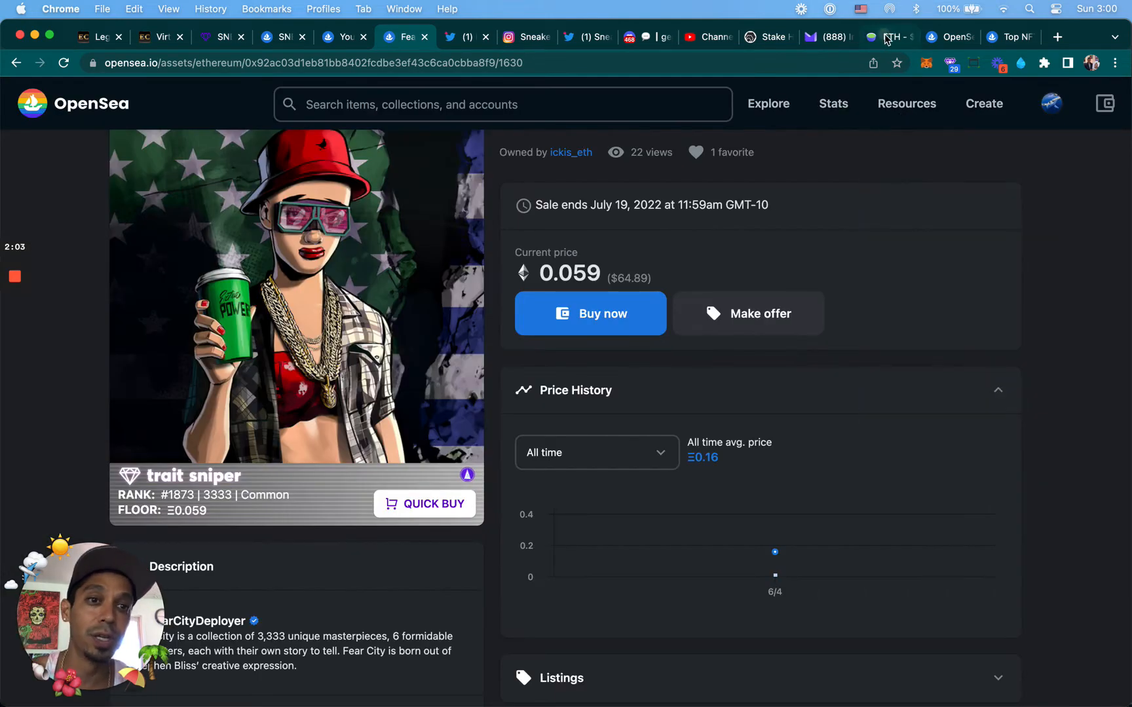
pyautogui.click(889, 37)
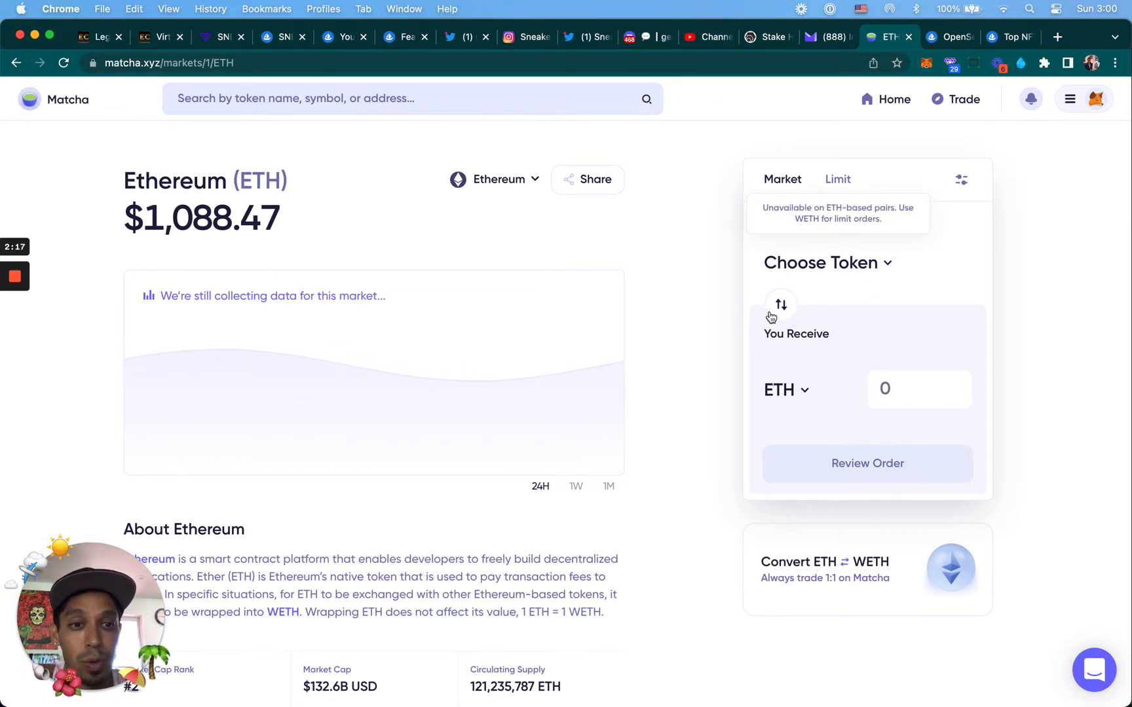
pyautogui.click(826, 262)
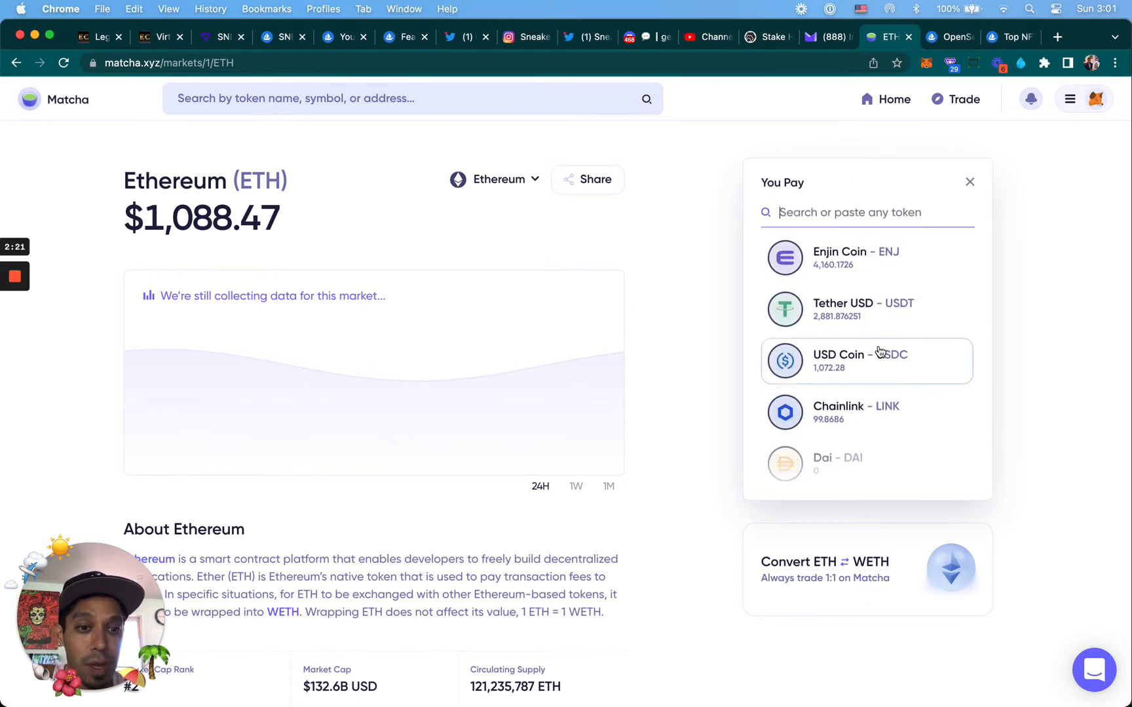
pyautogui.scroll(-3)
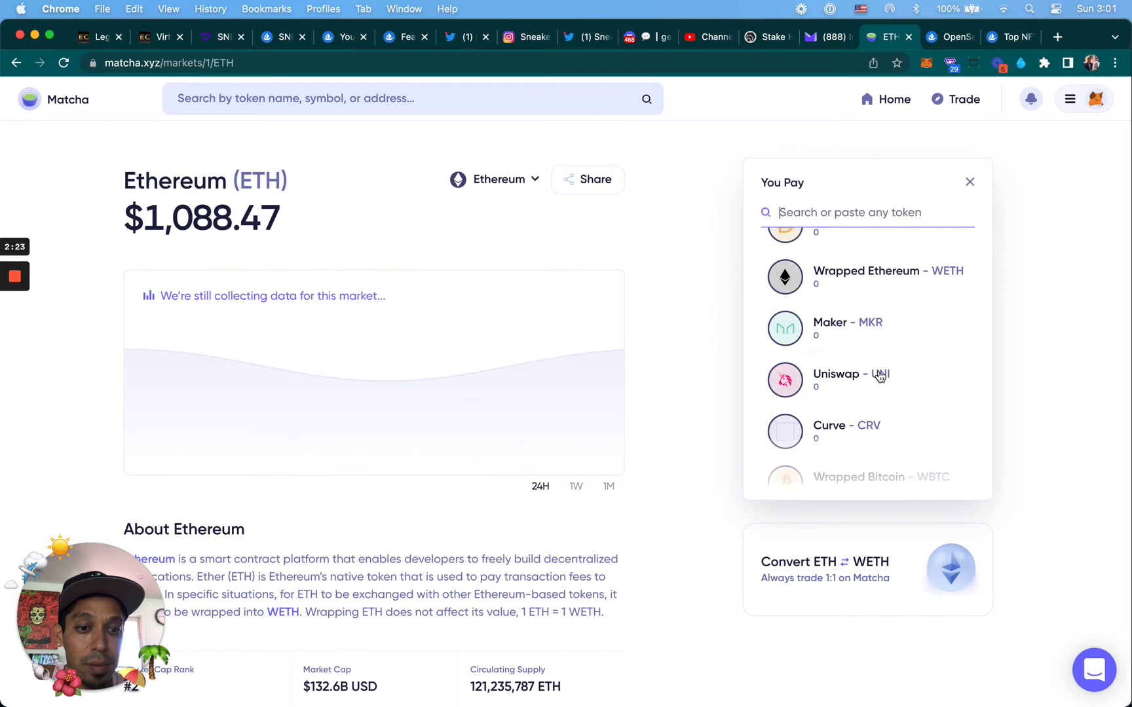
pyautogui.scroll(-3)
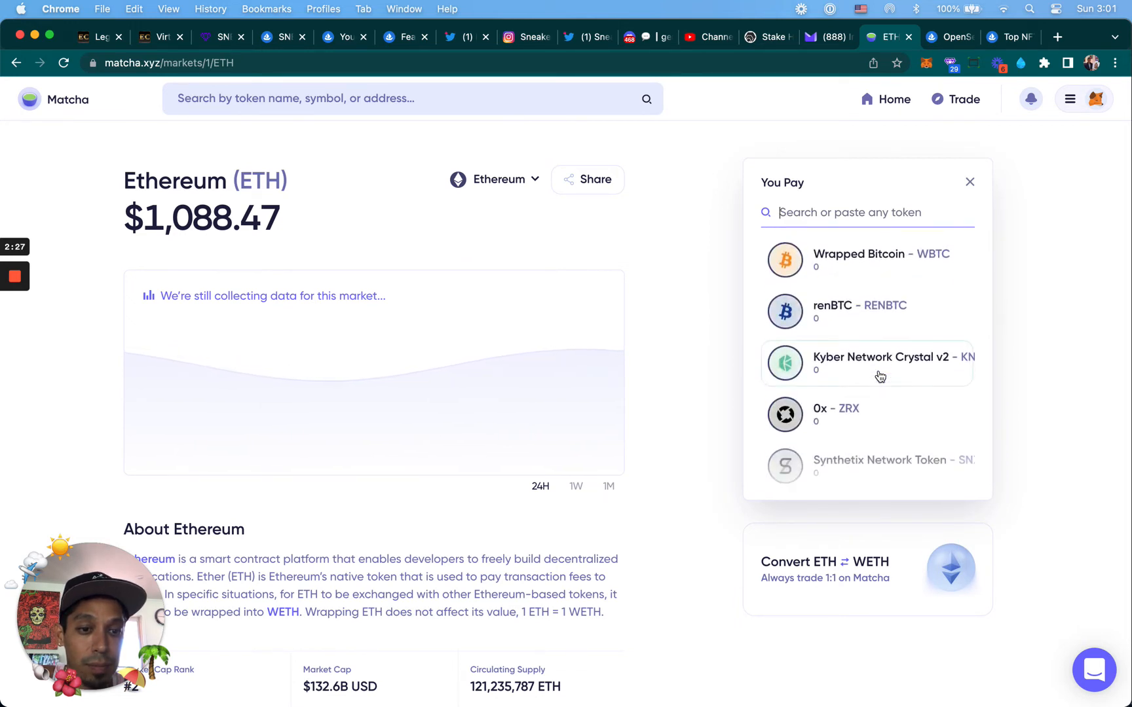
pyautogui.scroll(-3)
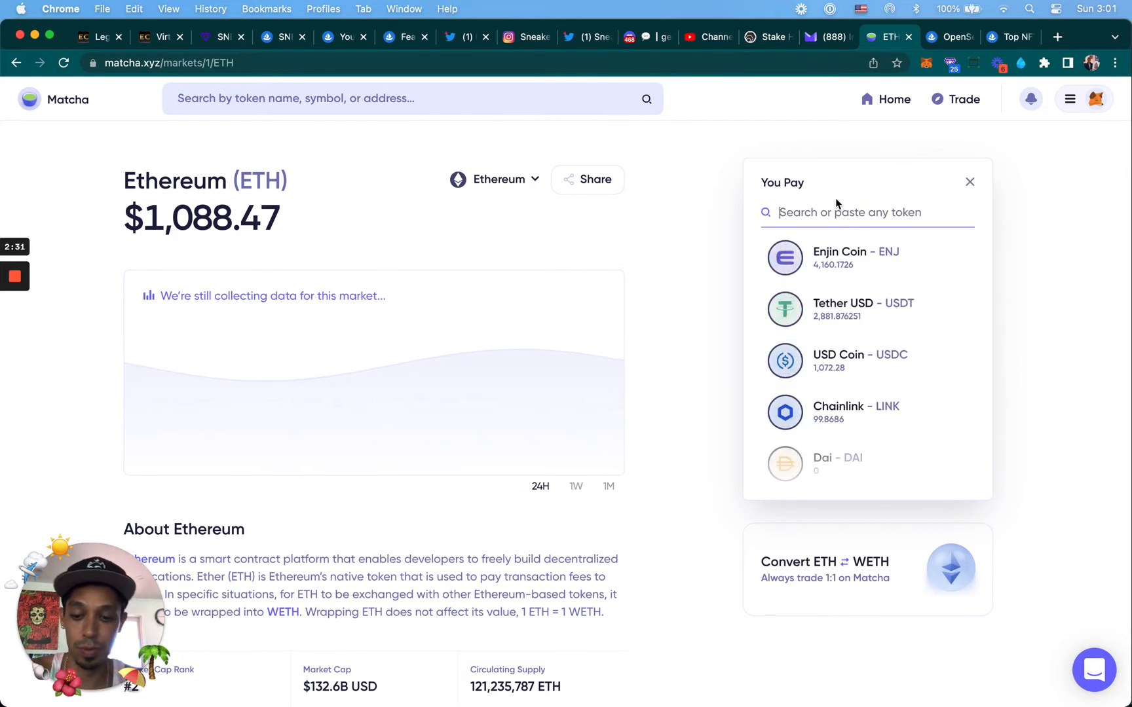
# Step: Search the token list for 'eth', then close it without choosing a token
pyautogui.write('ethj')
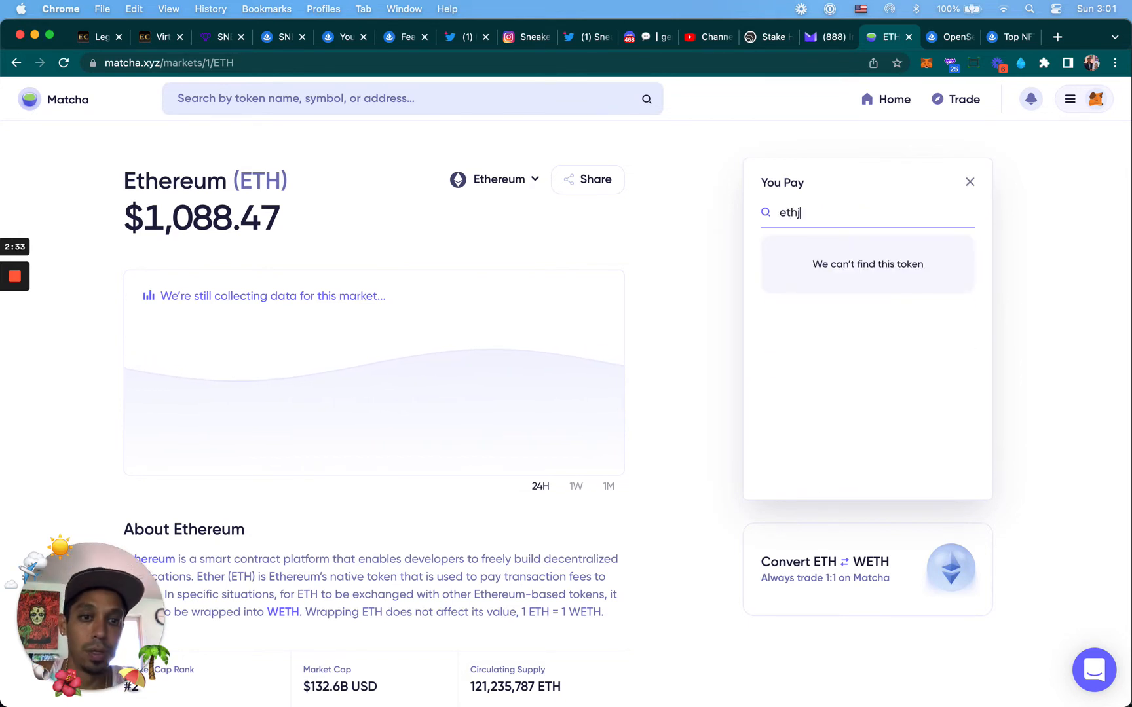
pyautogui.press('Backspace')
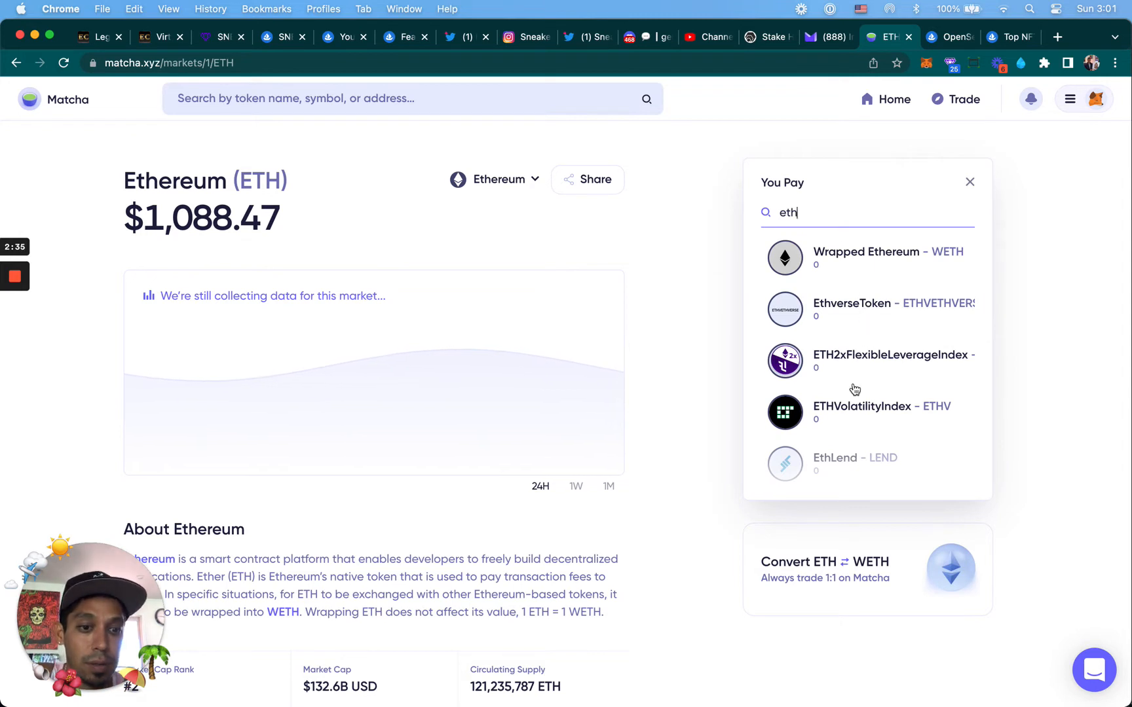
pyautogui.moveTo(1050, 215)
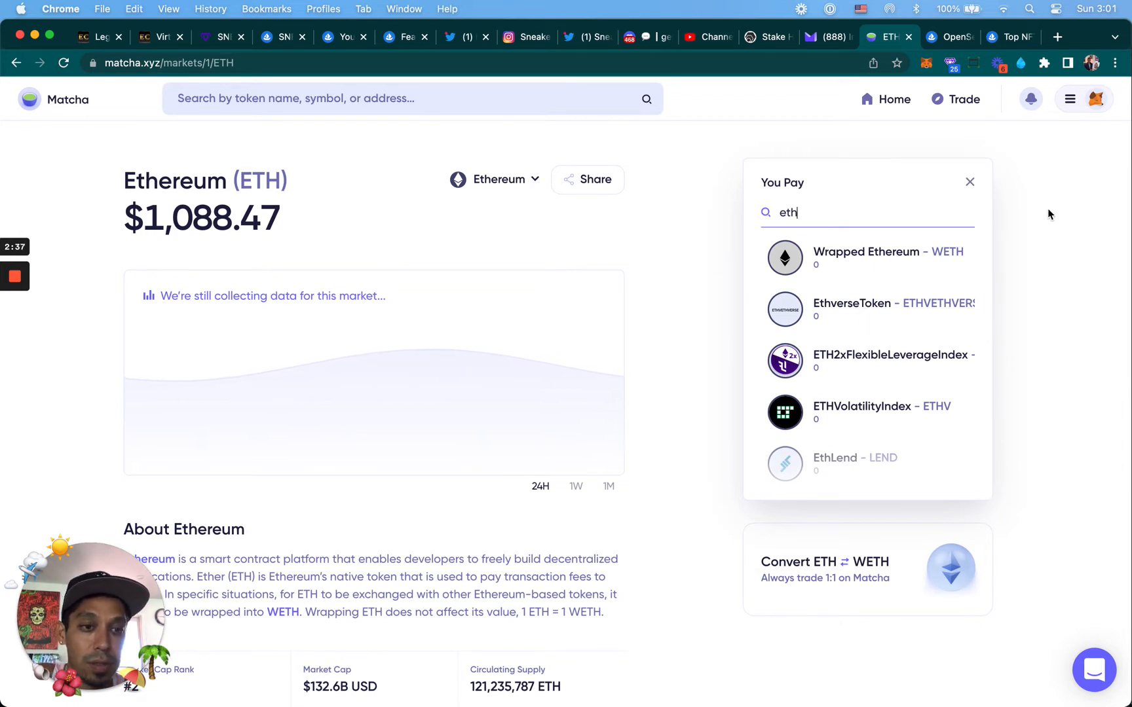
pyautogui.moveTo(884, 352)
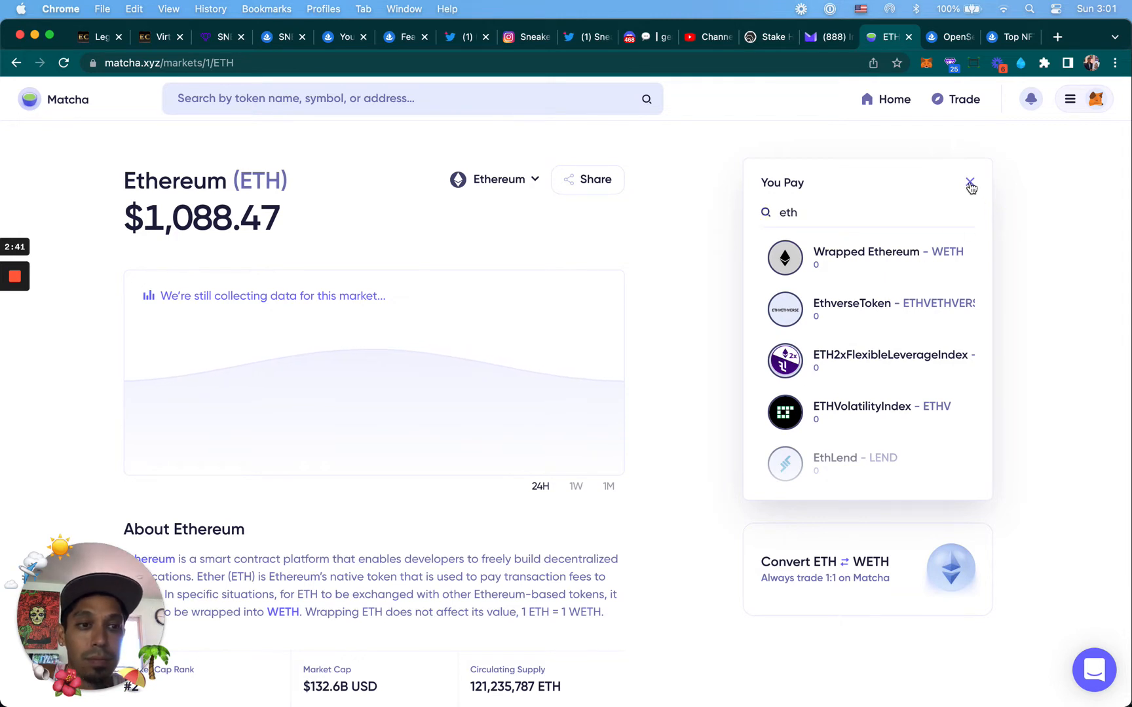
pyautogui.click(967, 182)
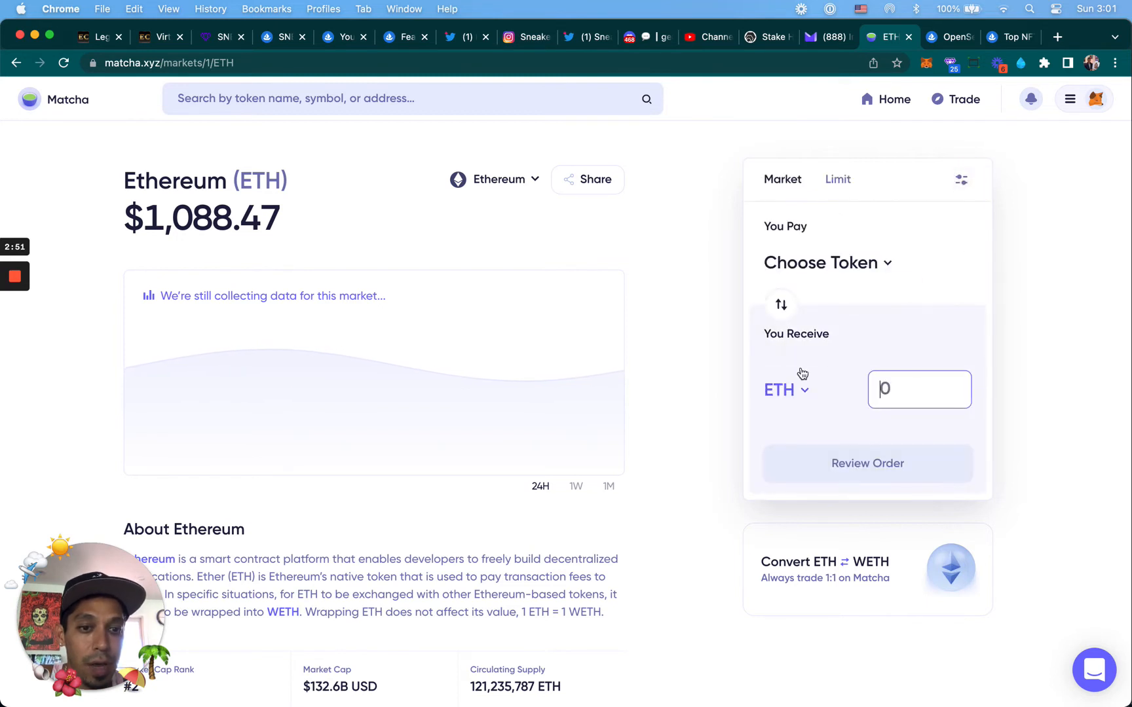
# Step: Set the swap to pay 0.3 ETH and receive Wrapped Ethereum (WETH)
pyautogui.click(781, 304)
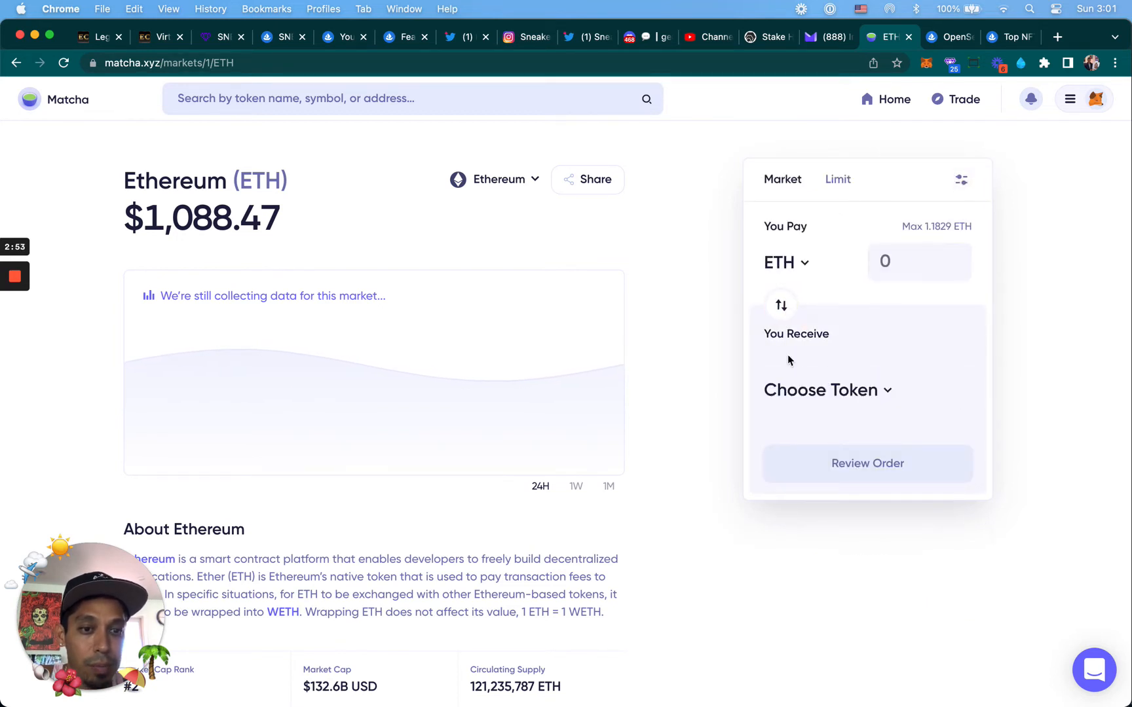
pyautogui.click(820, 390)
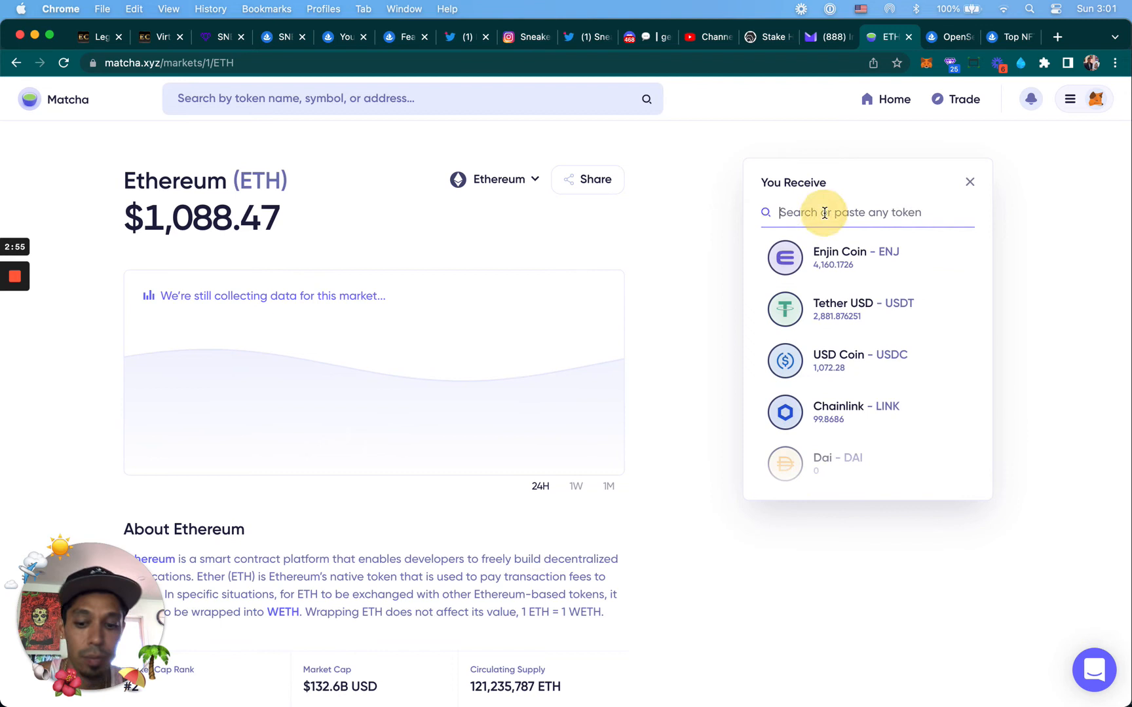
pyautogui.write('weth')
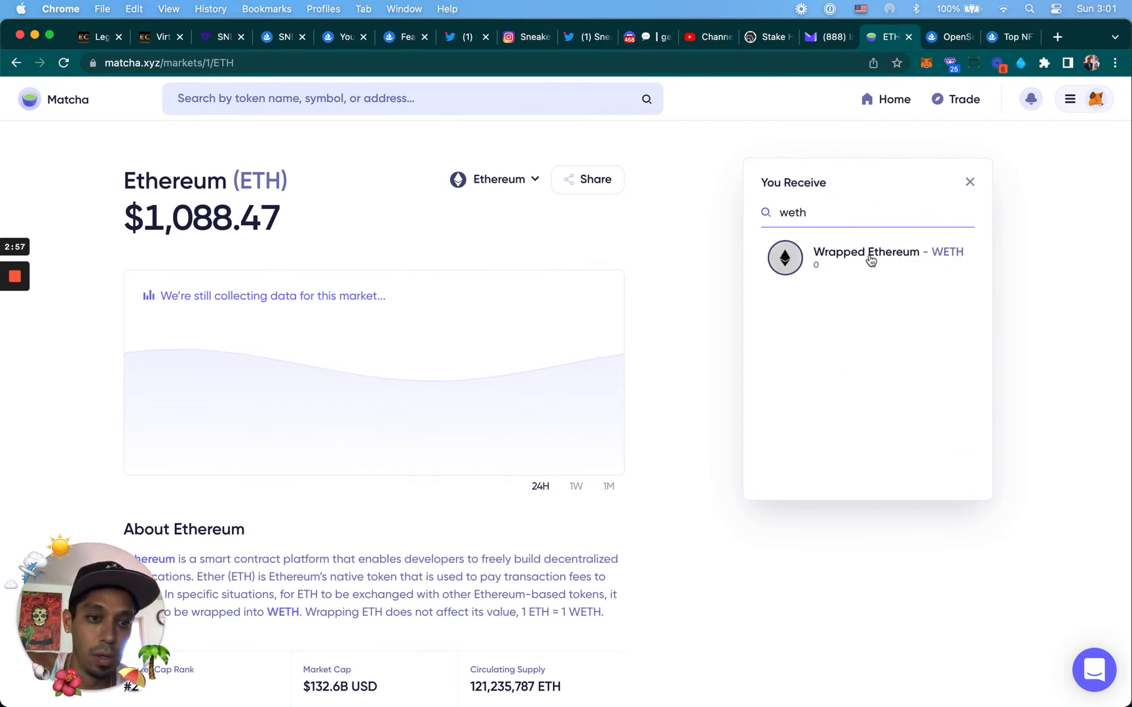
pyautogui.click(865, 257)
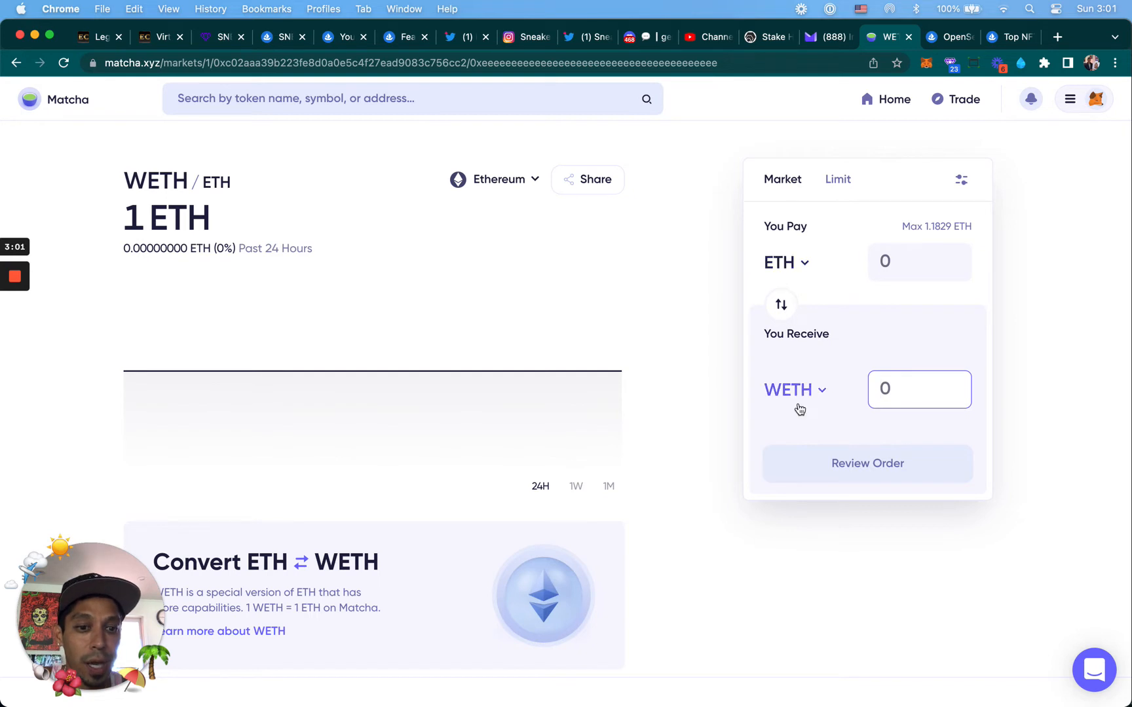
pyautogui.click(919, 262)
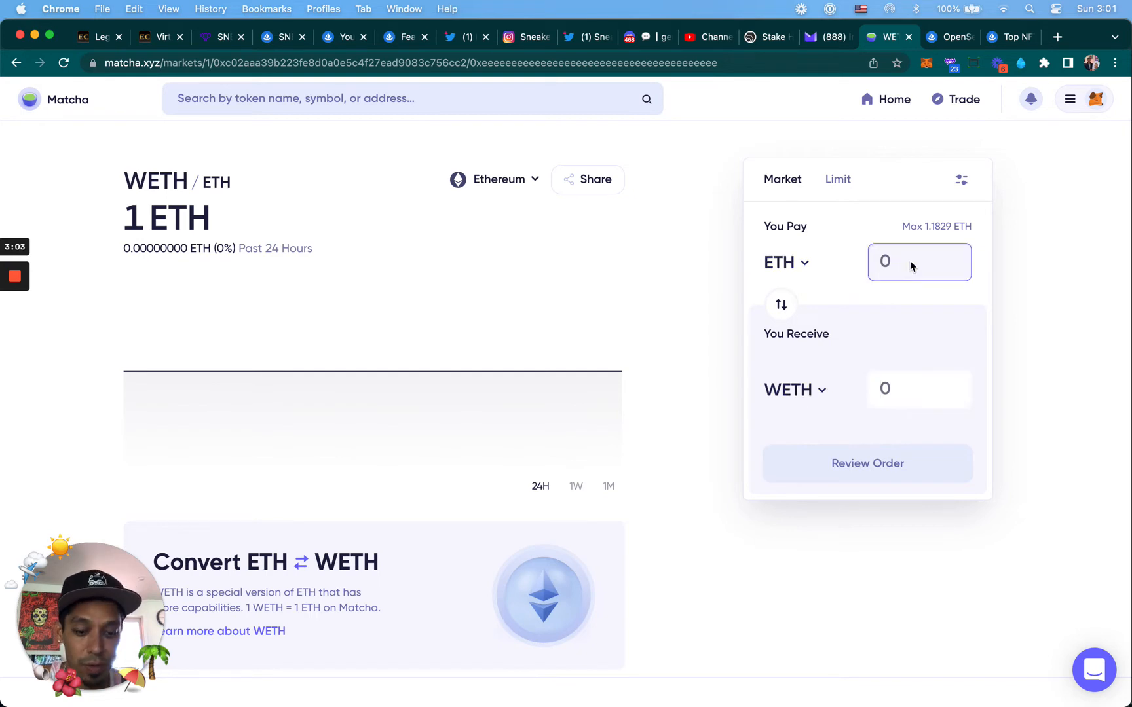
pyautogui.write('.5')
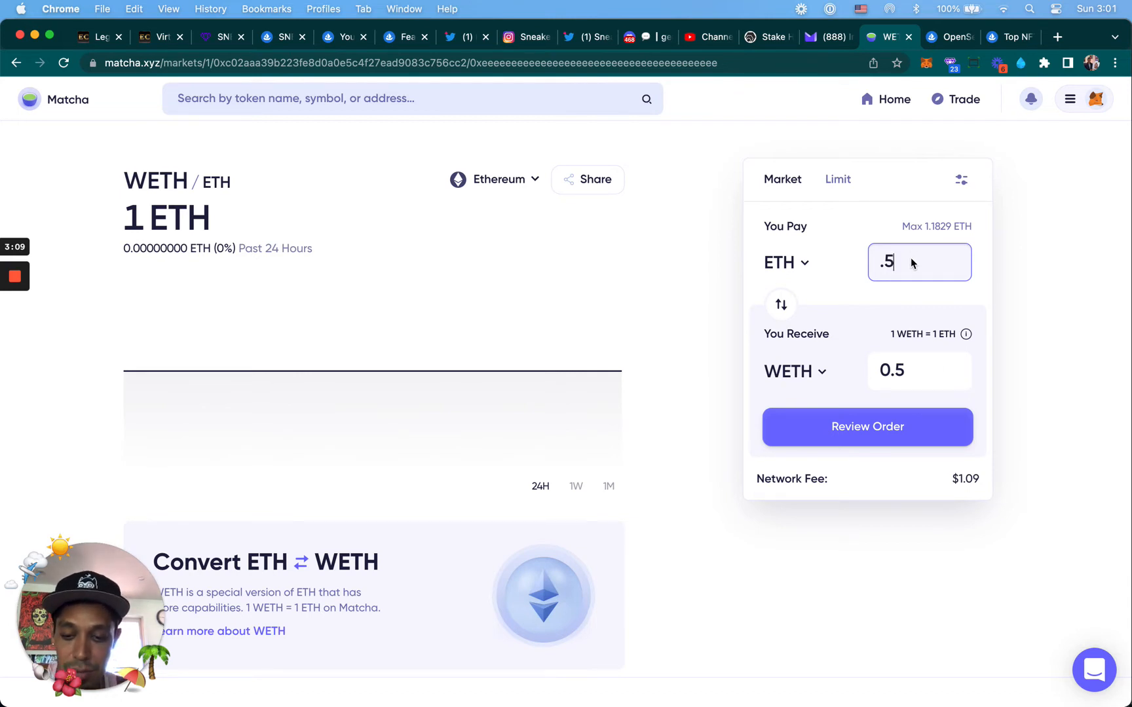
pyautogui.write('.3')
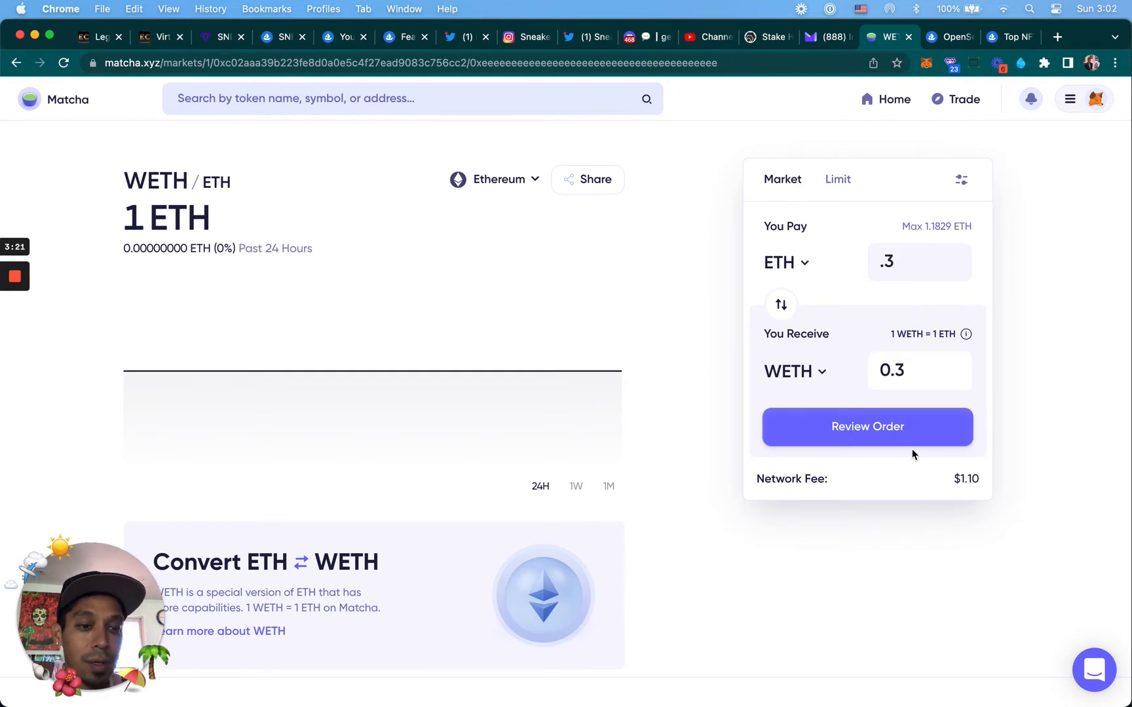
# Step: Review and place the 0.3 ETH to WETH order, confirming it in MetaMask
pyautogui.click(867, 427)
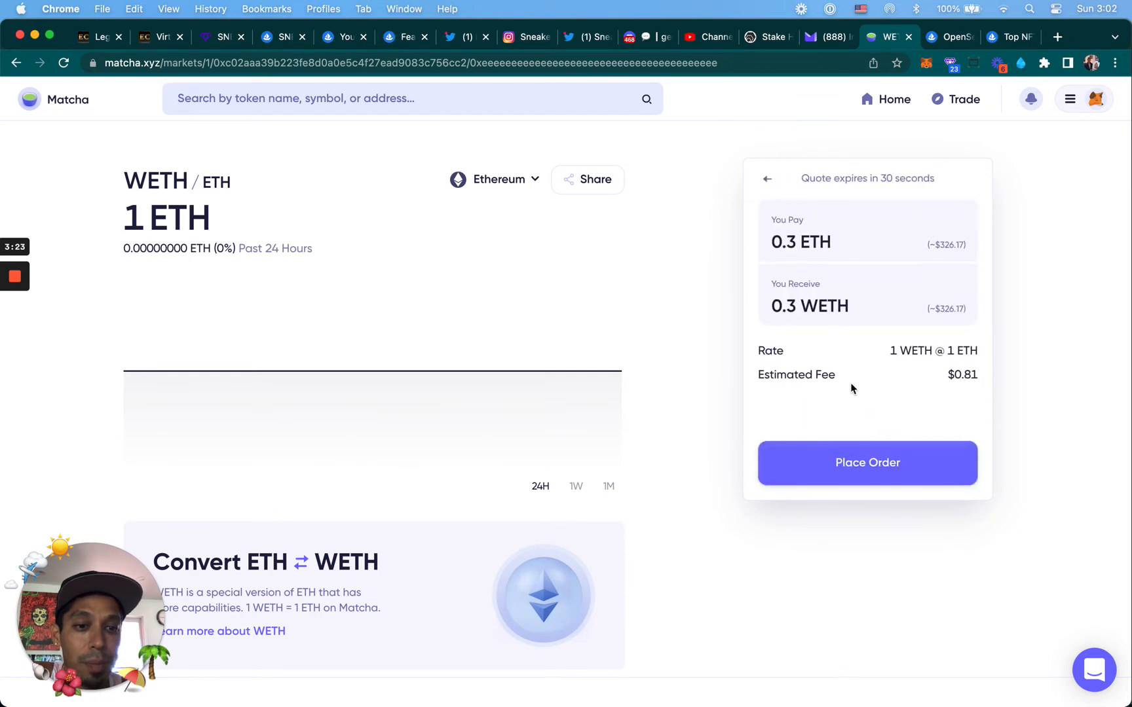
pyautogui.moveTo(977, 419)
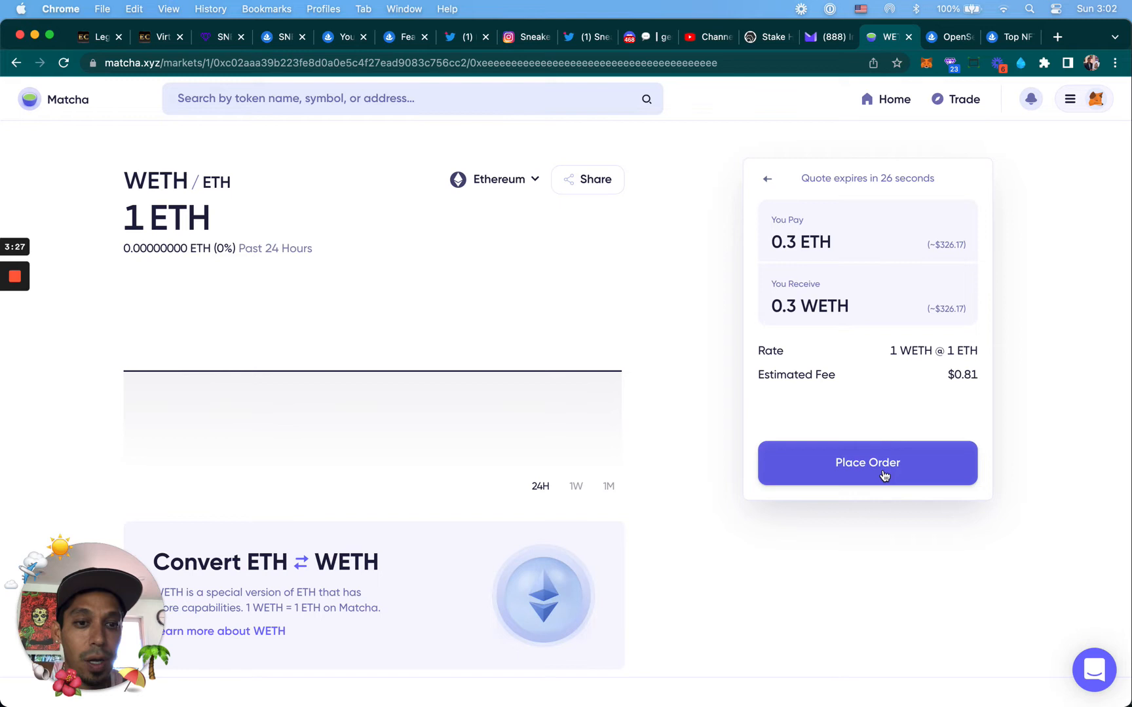
pyautogui.click(867, 463)
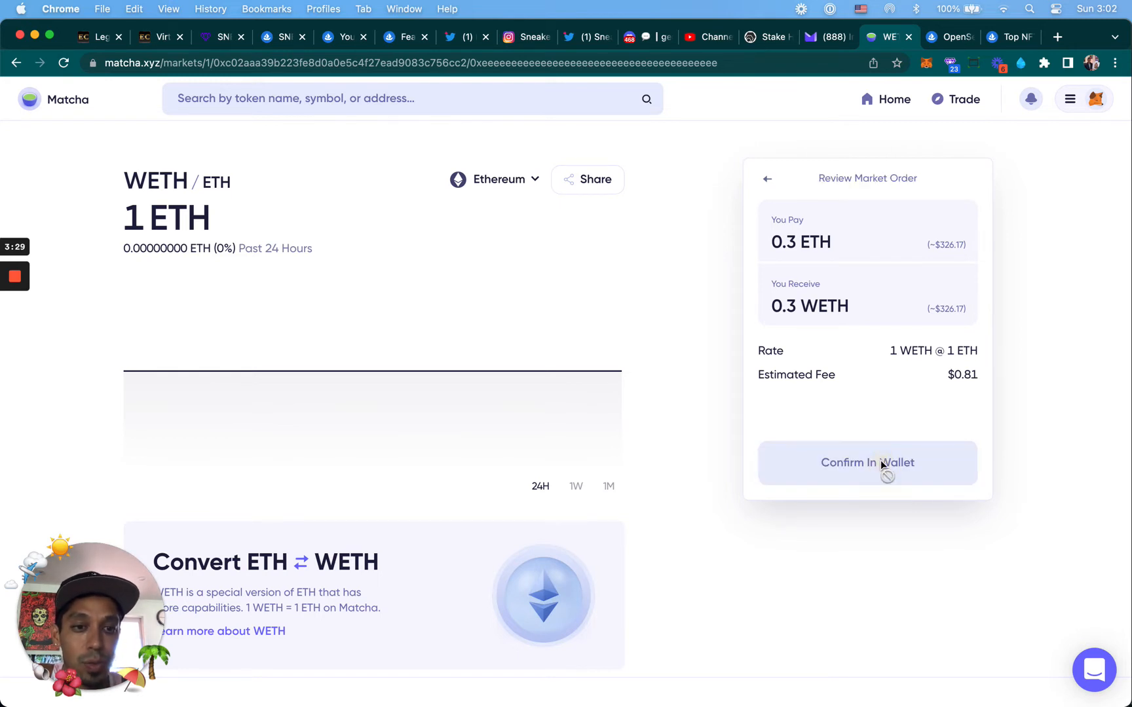
pyautogui.click(867, 463)
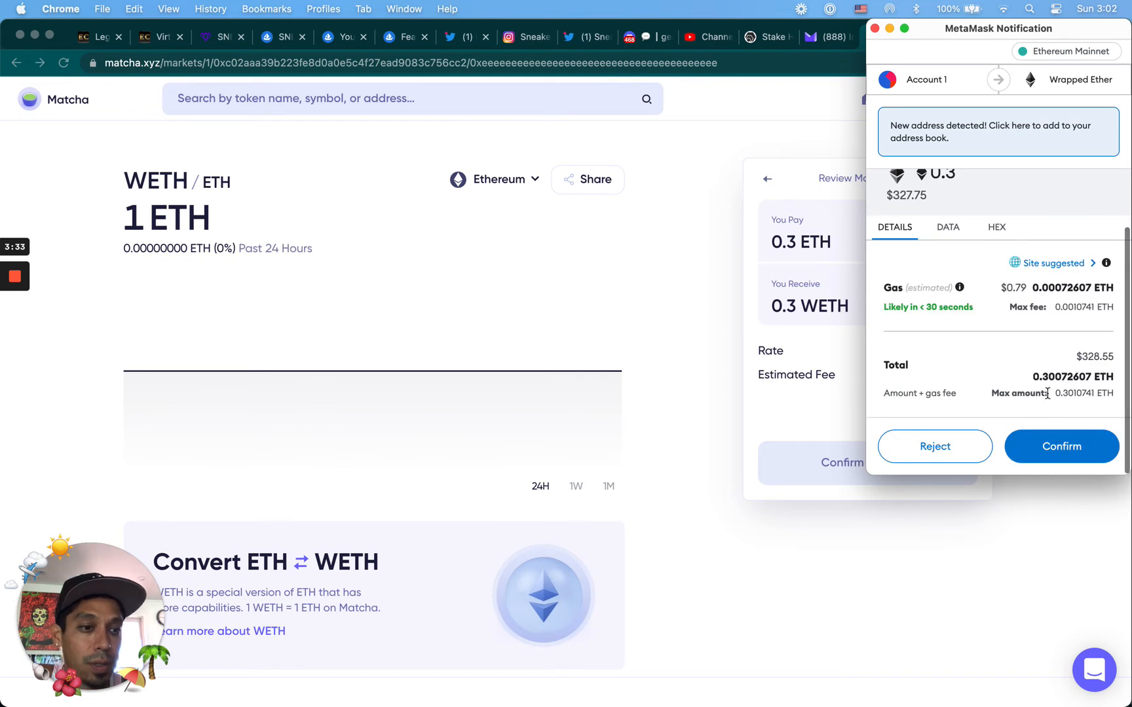
pyautogui.click(1061, 446)
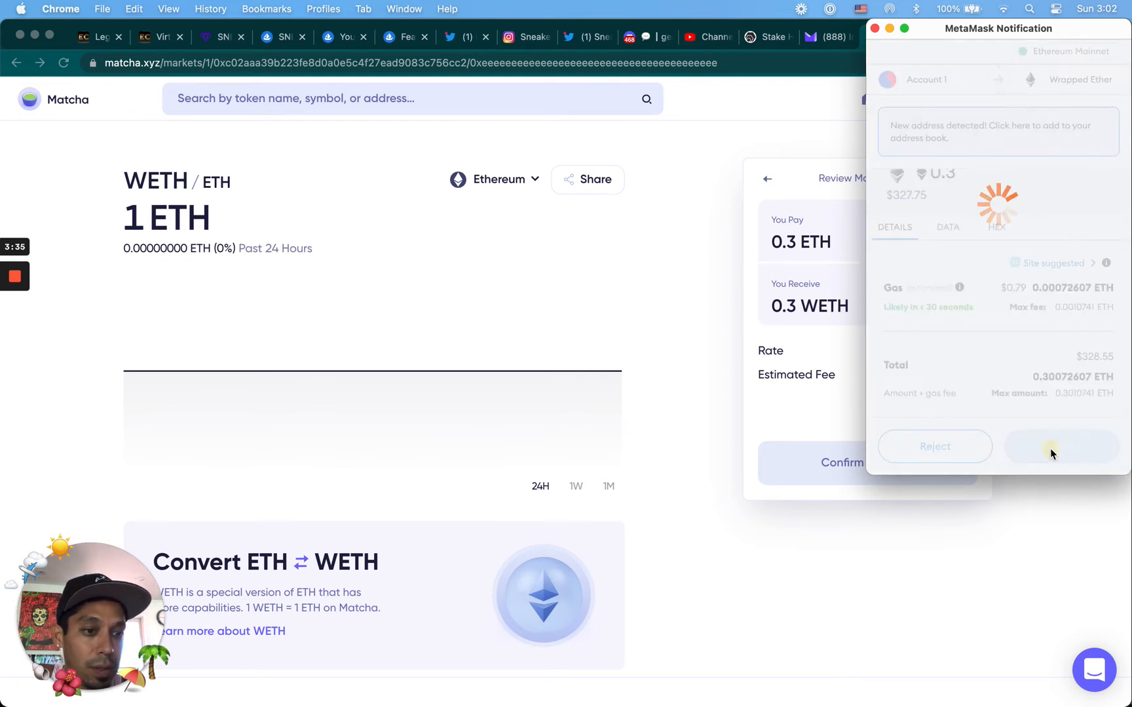
pyautogui.click(1062, 446)
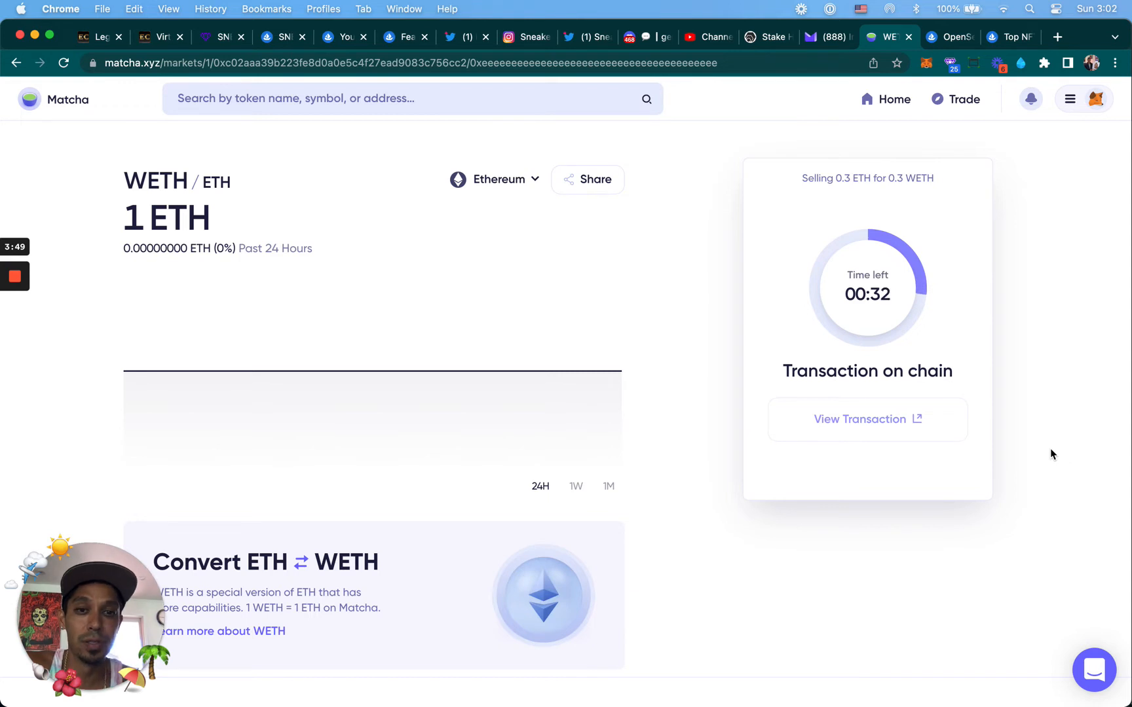
pyautogui.moveTo(1026, 312)
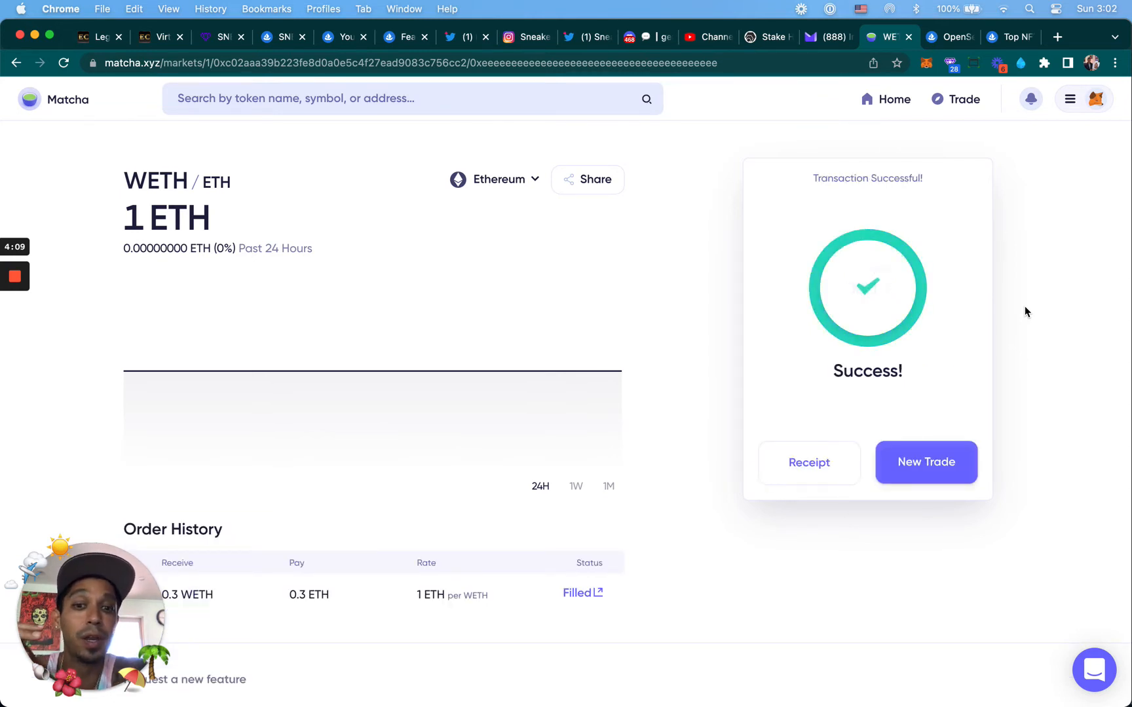
pyautogui.moveTo(939, 443)
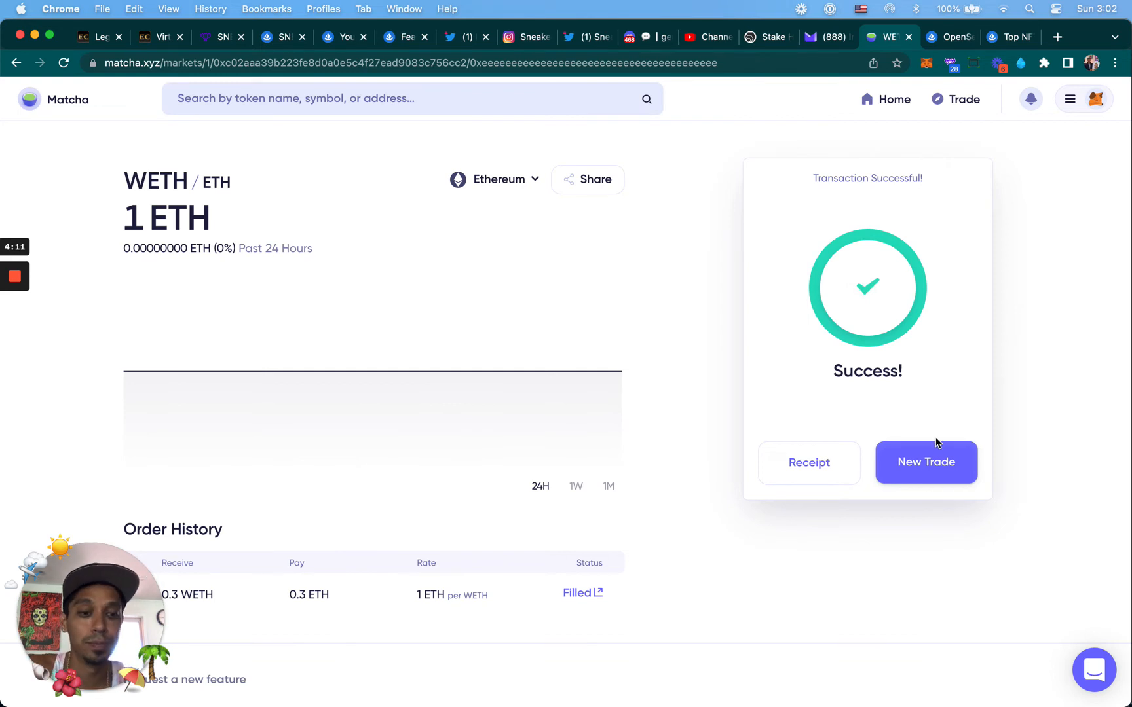
# Step: Start a new Matcha trade, verify 0.3 WETH in MetaMask, and return to OpenSea
pyautogui.click(926, 462)
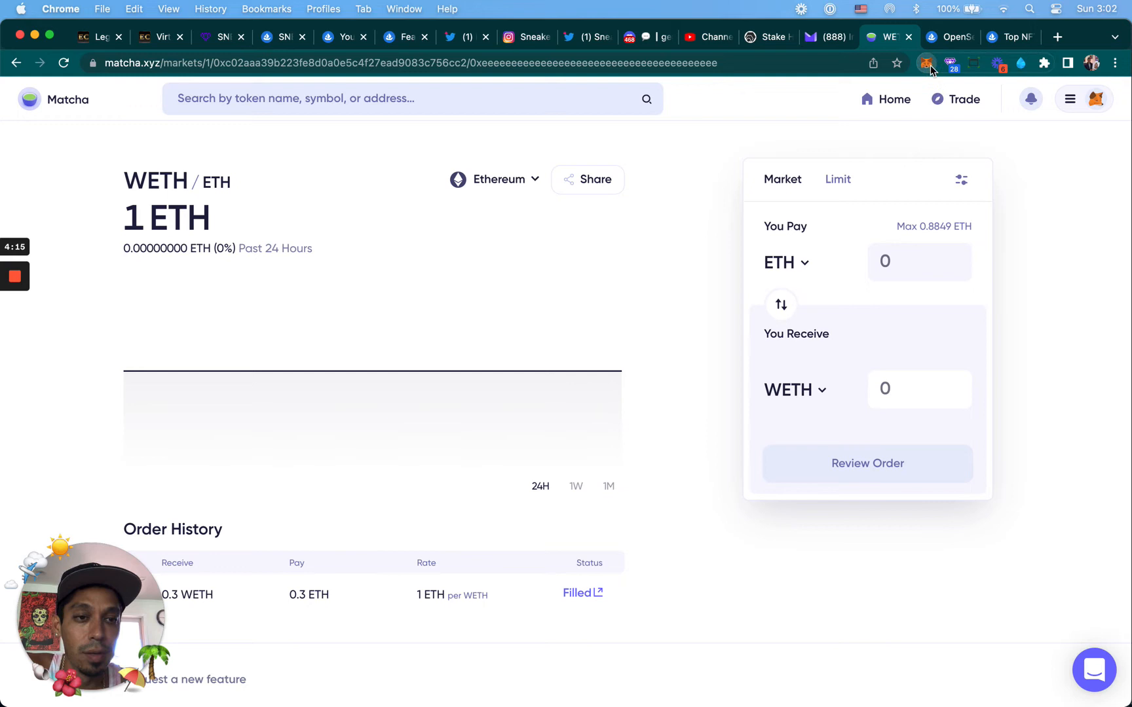
pyautogui.click(926, 63)
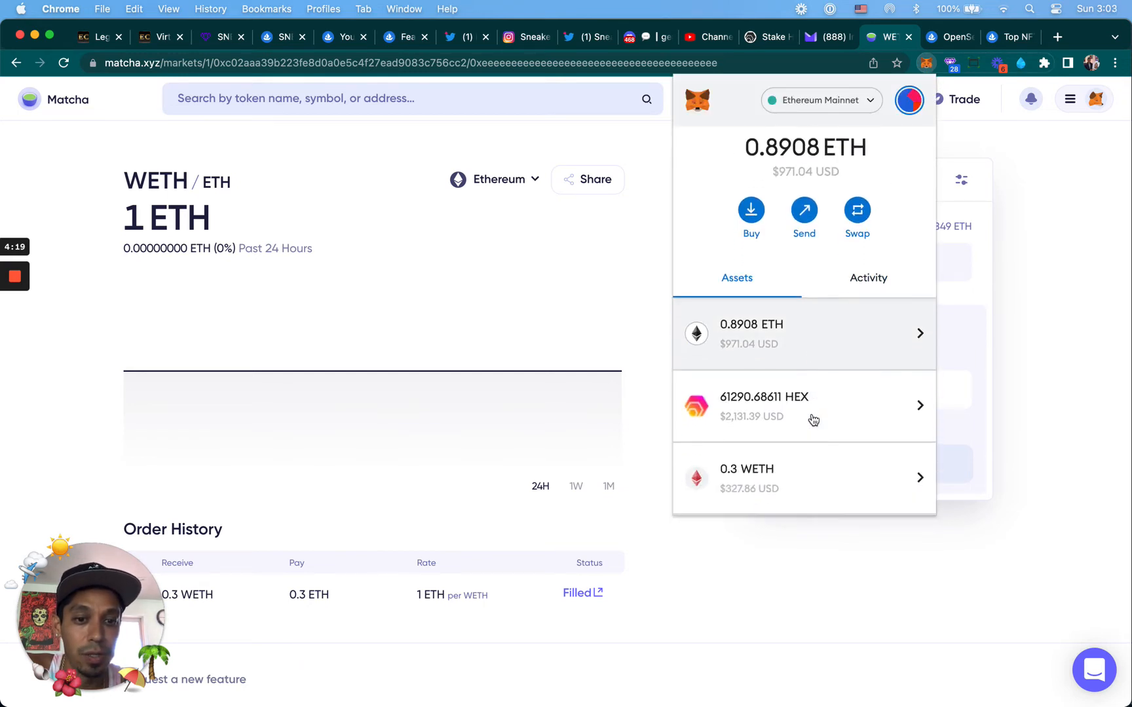
pyautogui.scroll(-3)
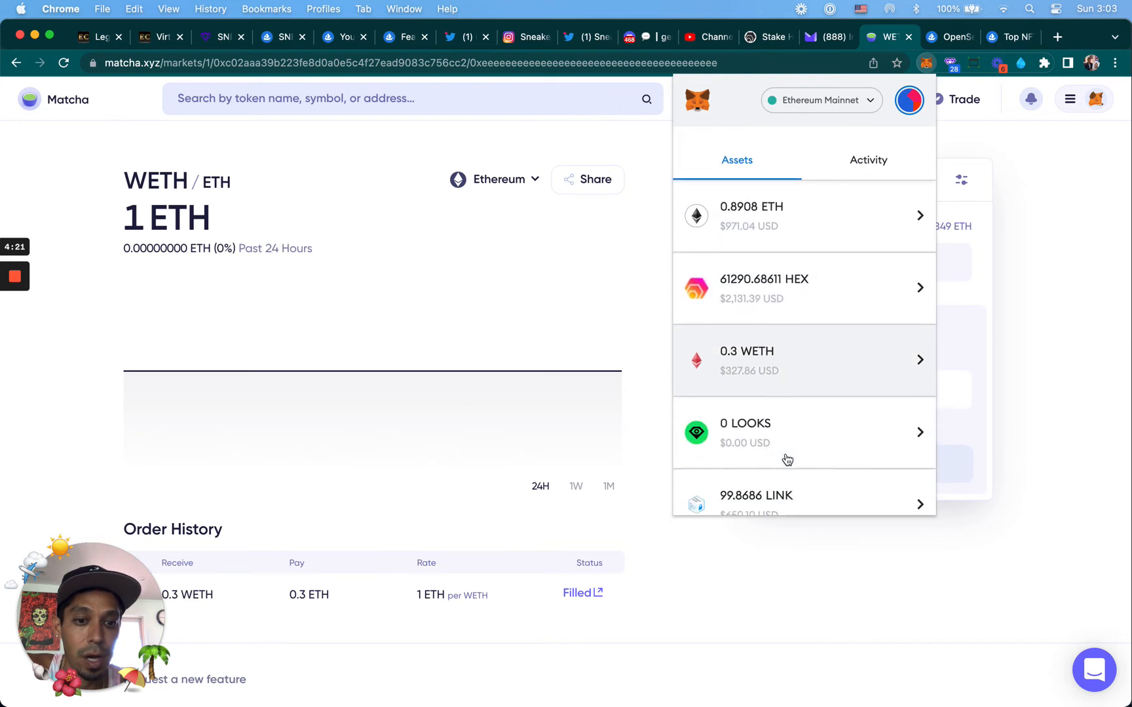
pyautogui.moveTo(825, 357)
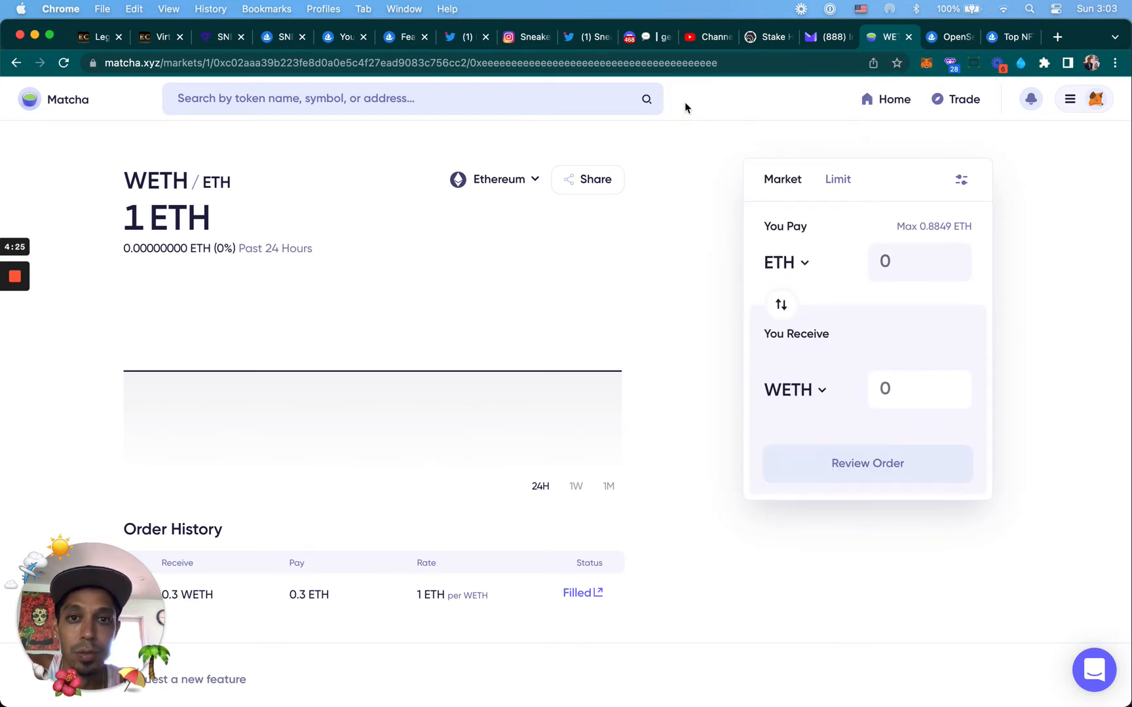
pyautogui.click(399, 36)
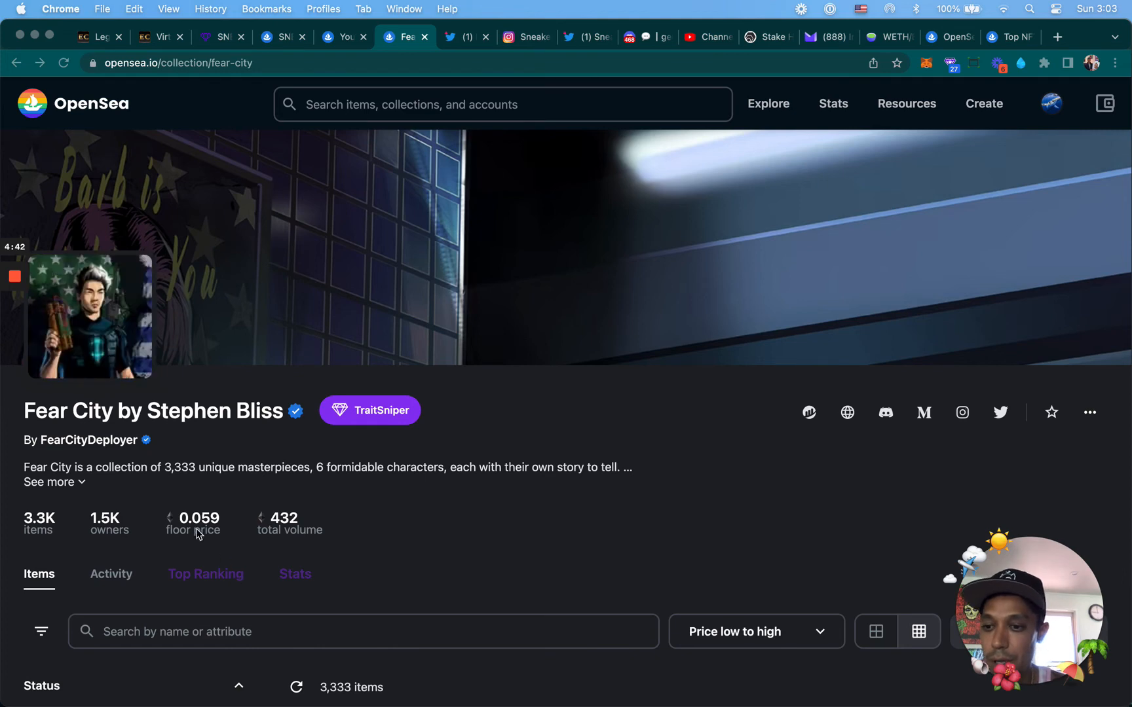
# Step: Scroll down to the Fear City item grid sorted by price low to high
pyautogui.scroll(-3)
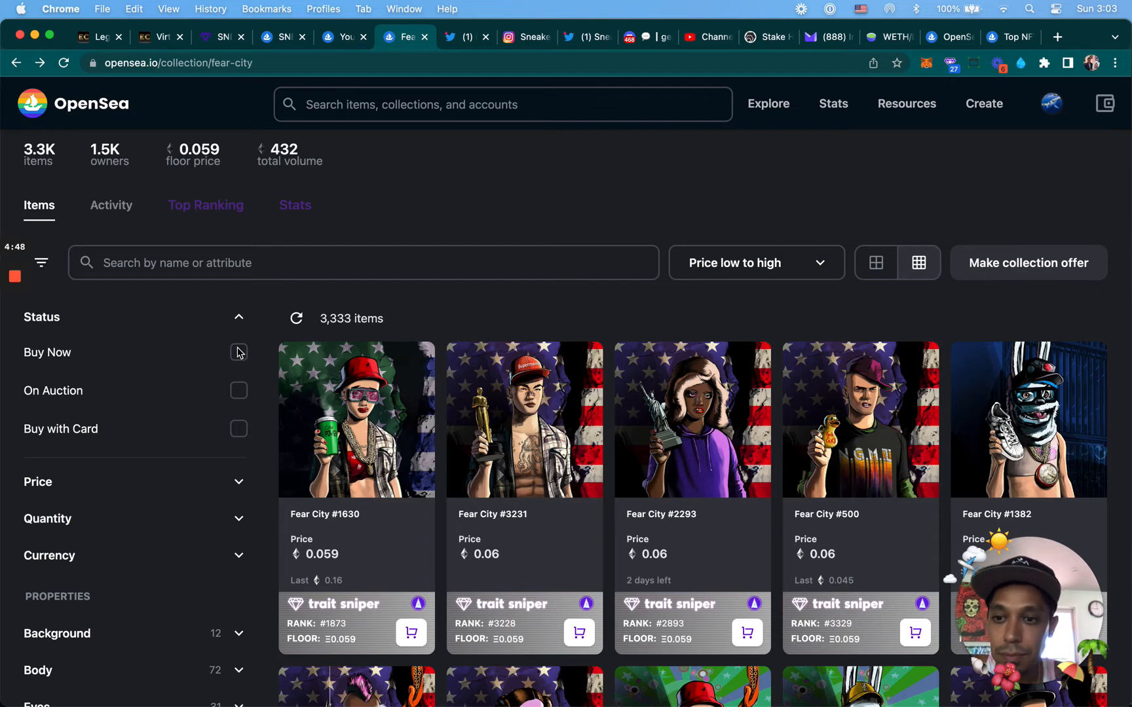
pyautogui.click(239, 352)
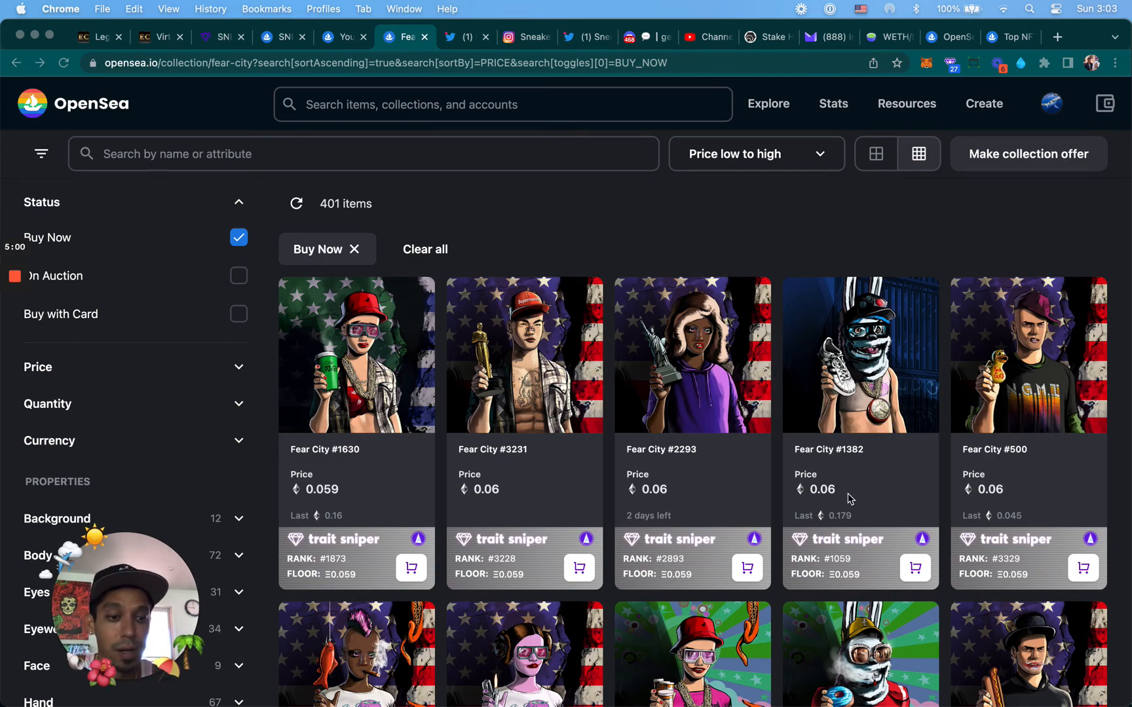
pyautogui.scroll(-3)
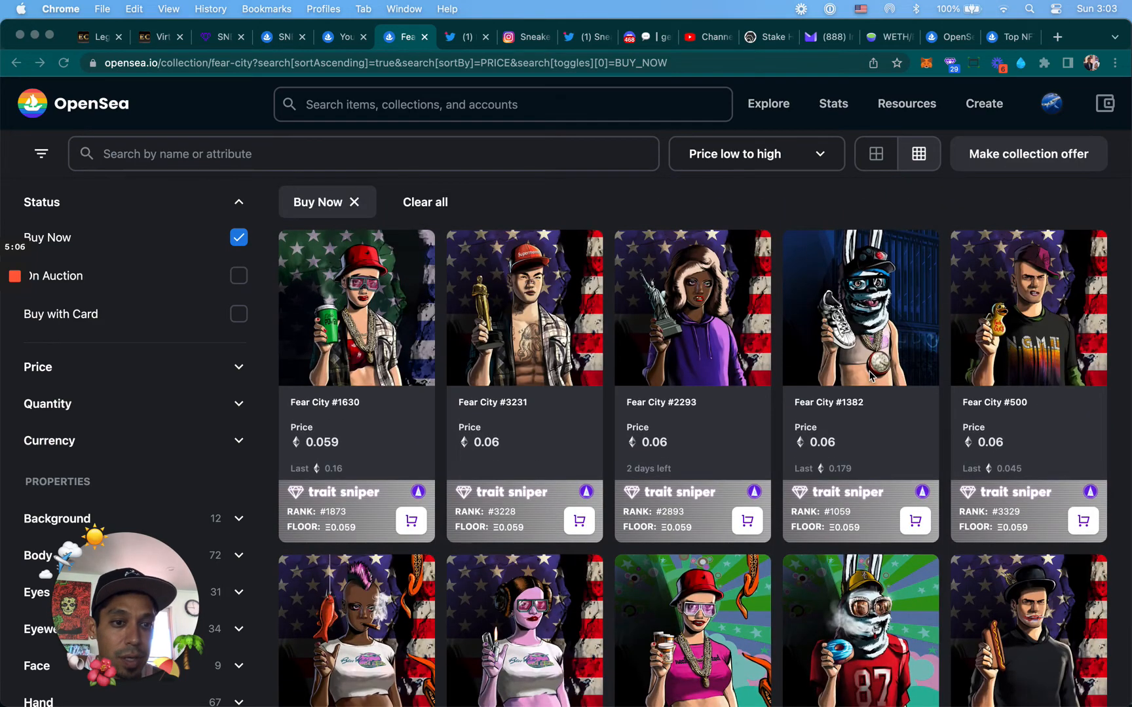
pyautogui.scroll(-3)
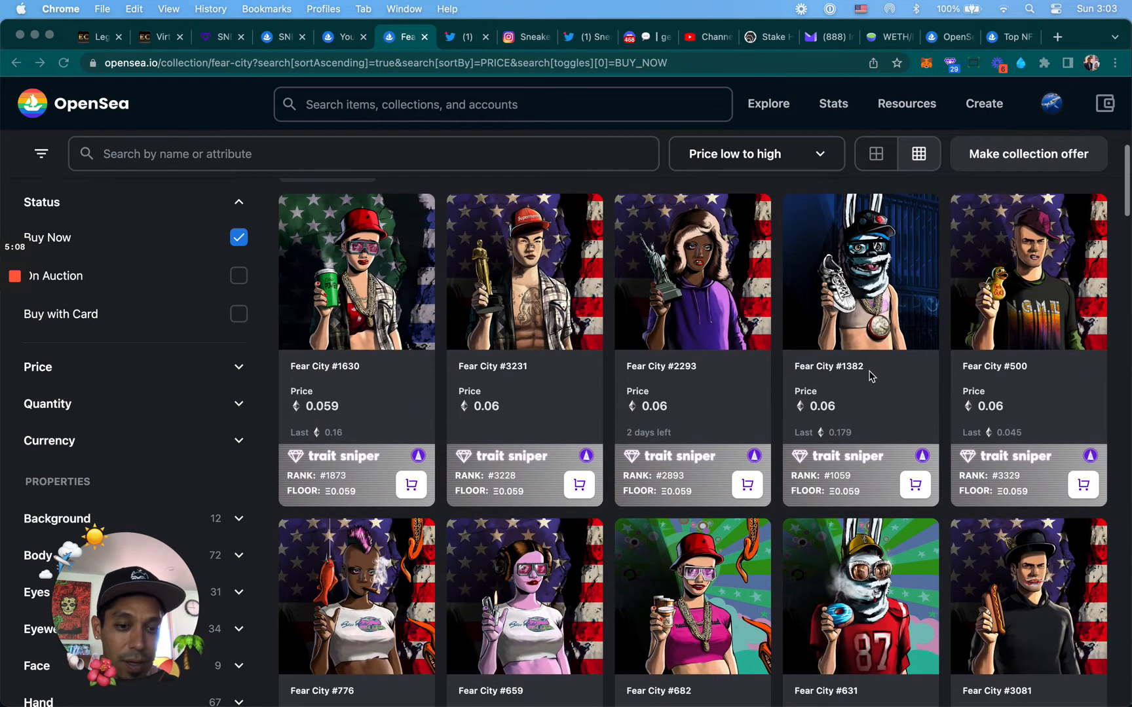
pyautogui.scroll(-3)
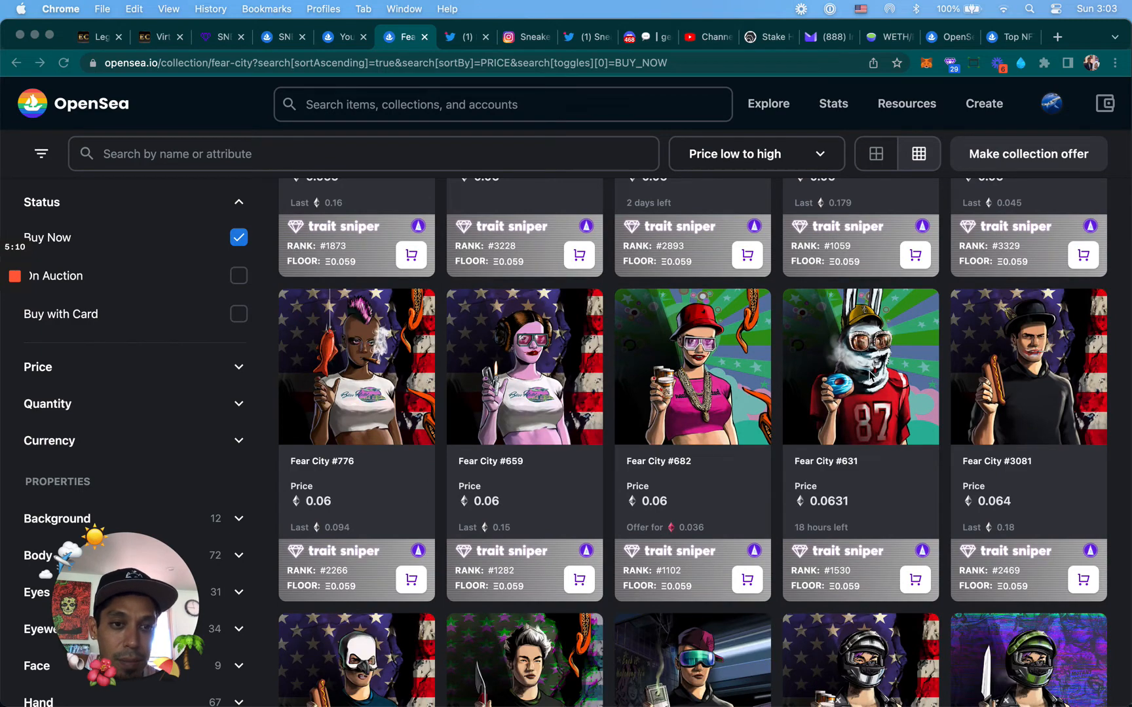
pyautogui.scroll(-3)
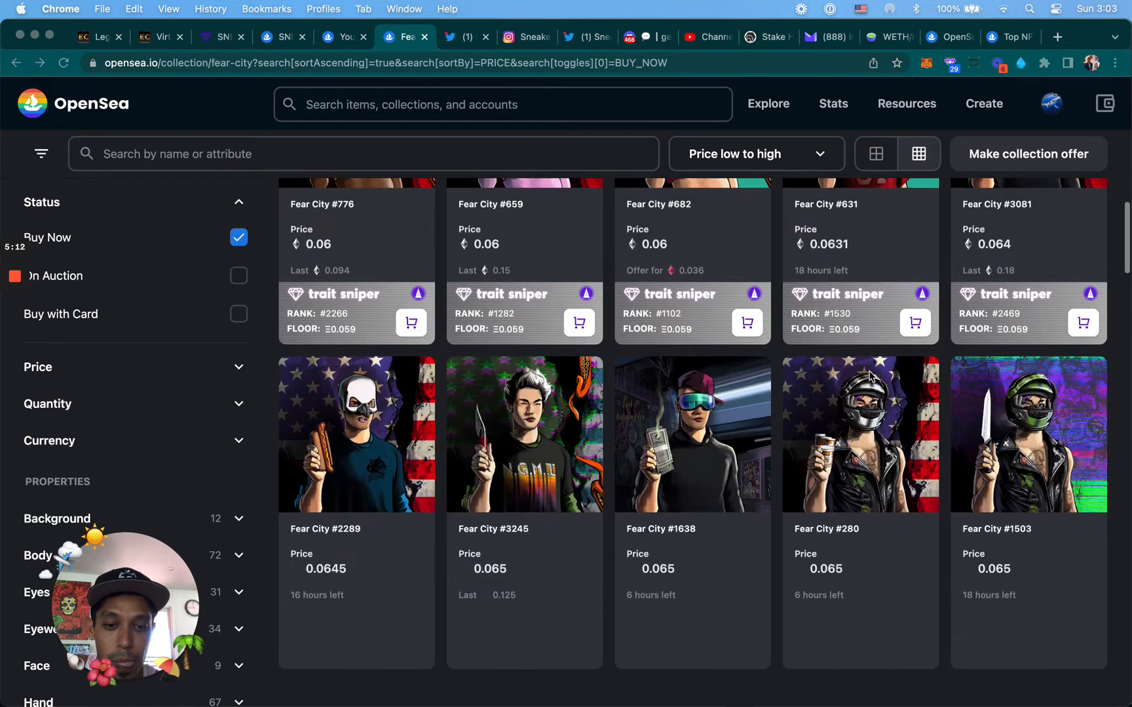
pyautogui.scroll(-3)
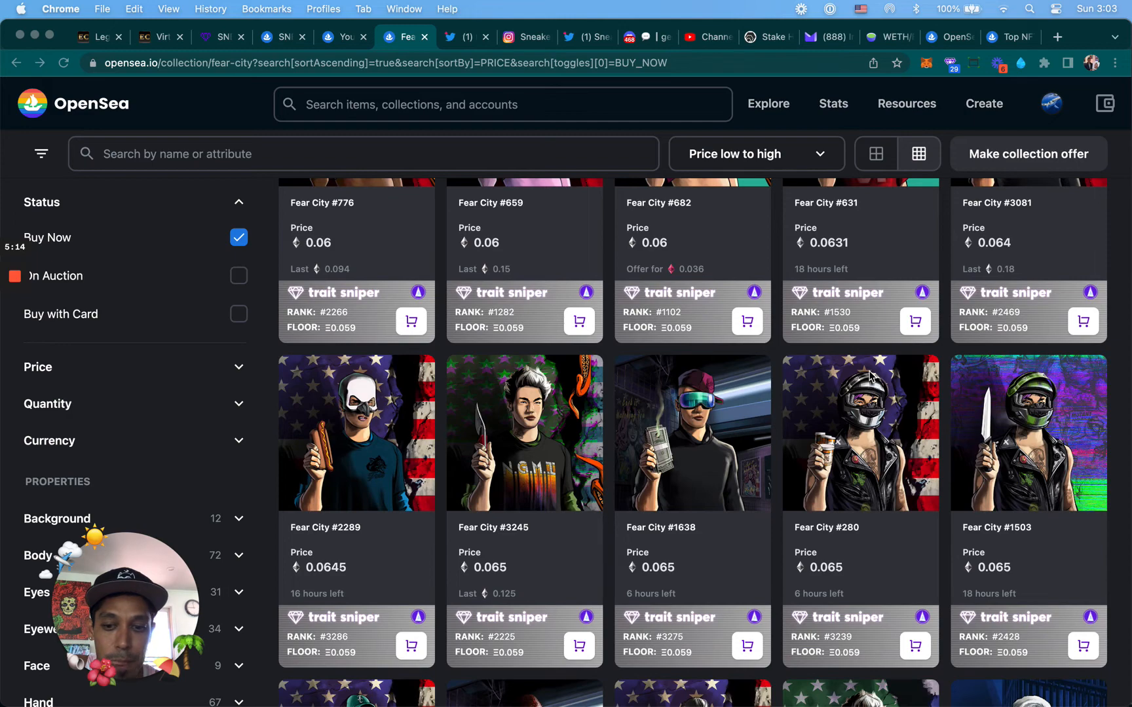
pyautogui.scroll(-3)
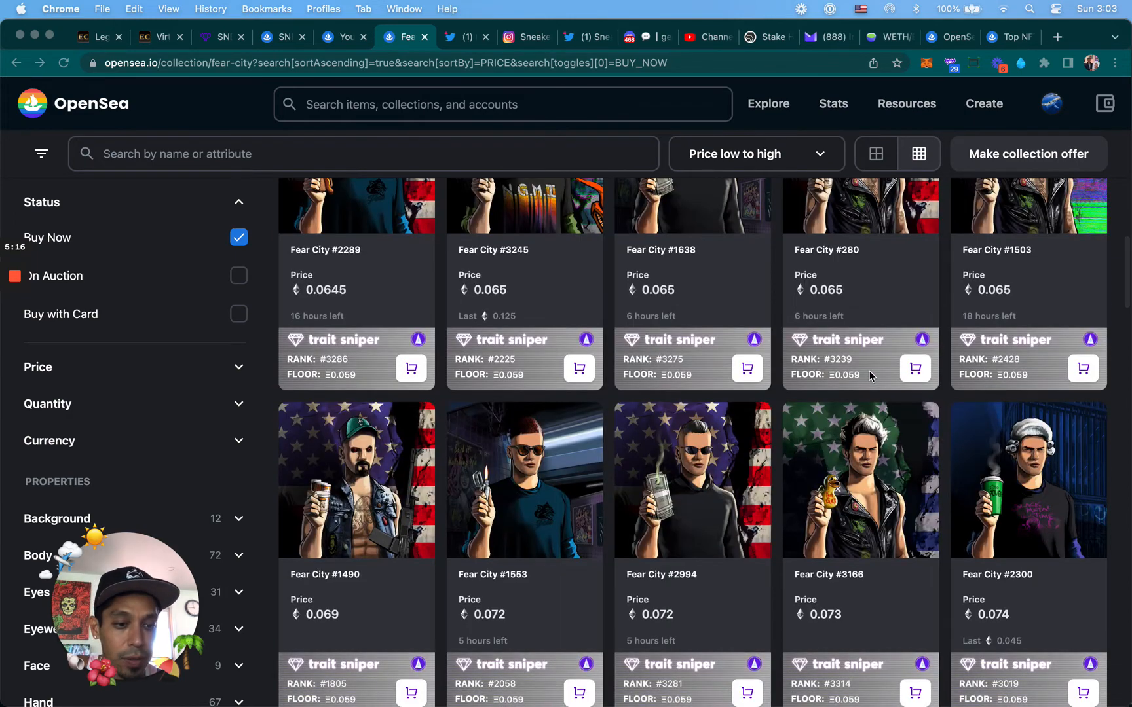
pyautogui.scroll(-3)
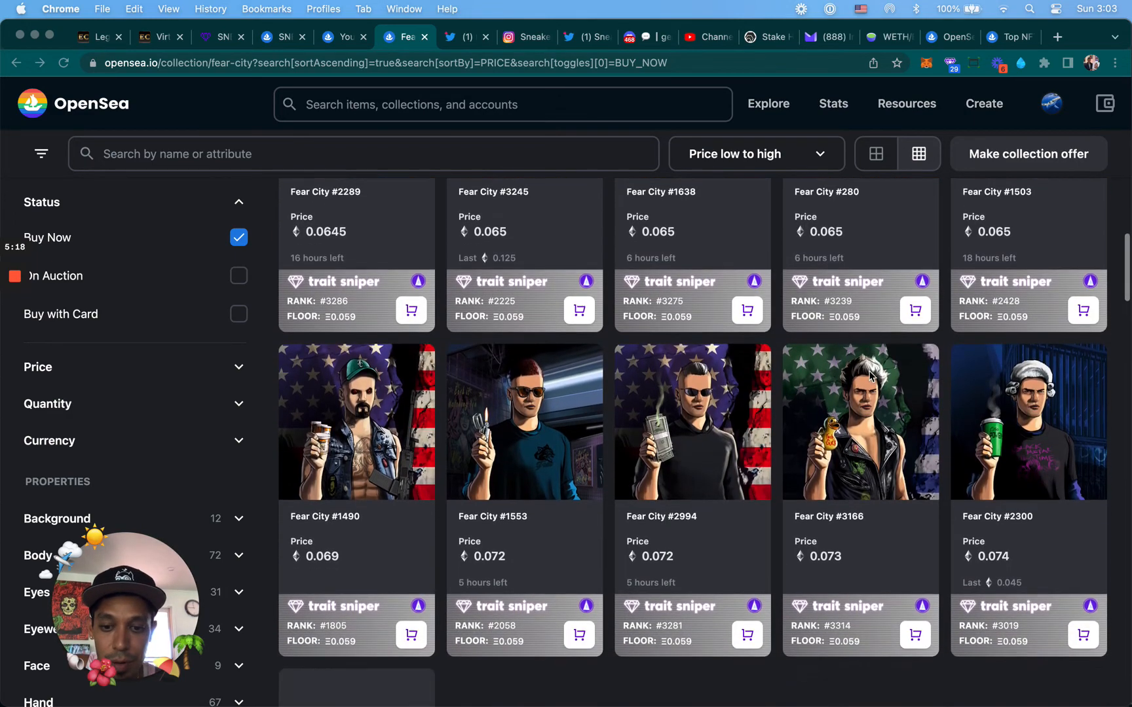
pyautogui.scroll(-3)
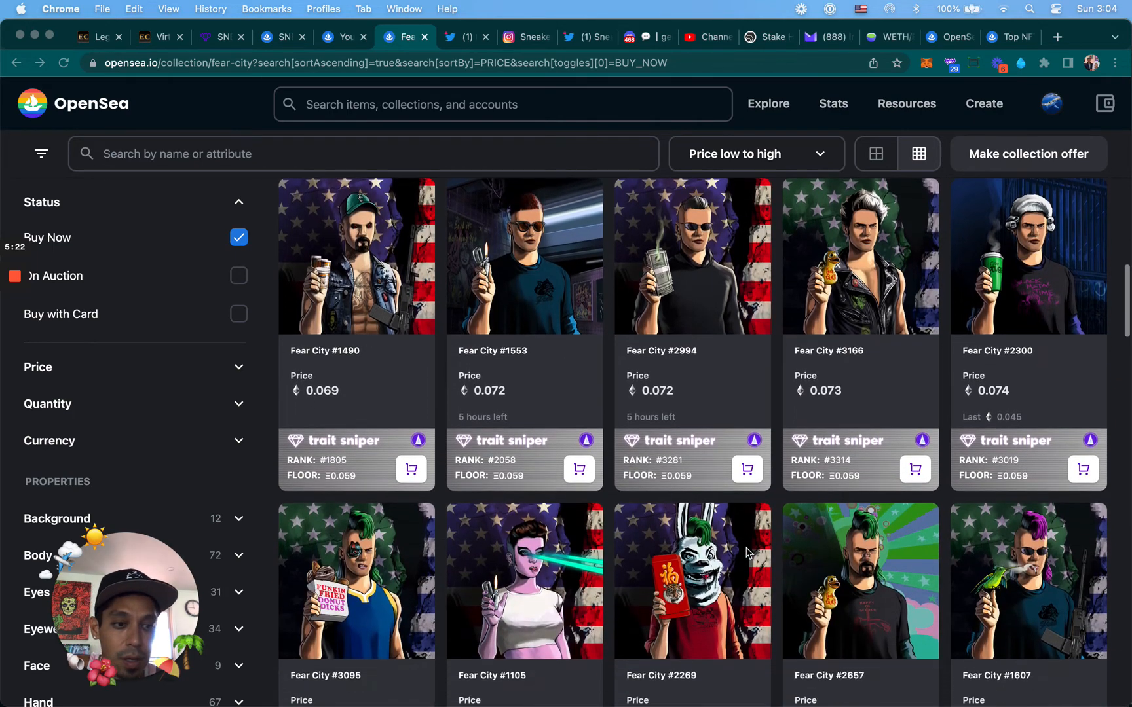
pyautogui.scroll(-3)
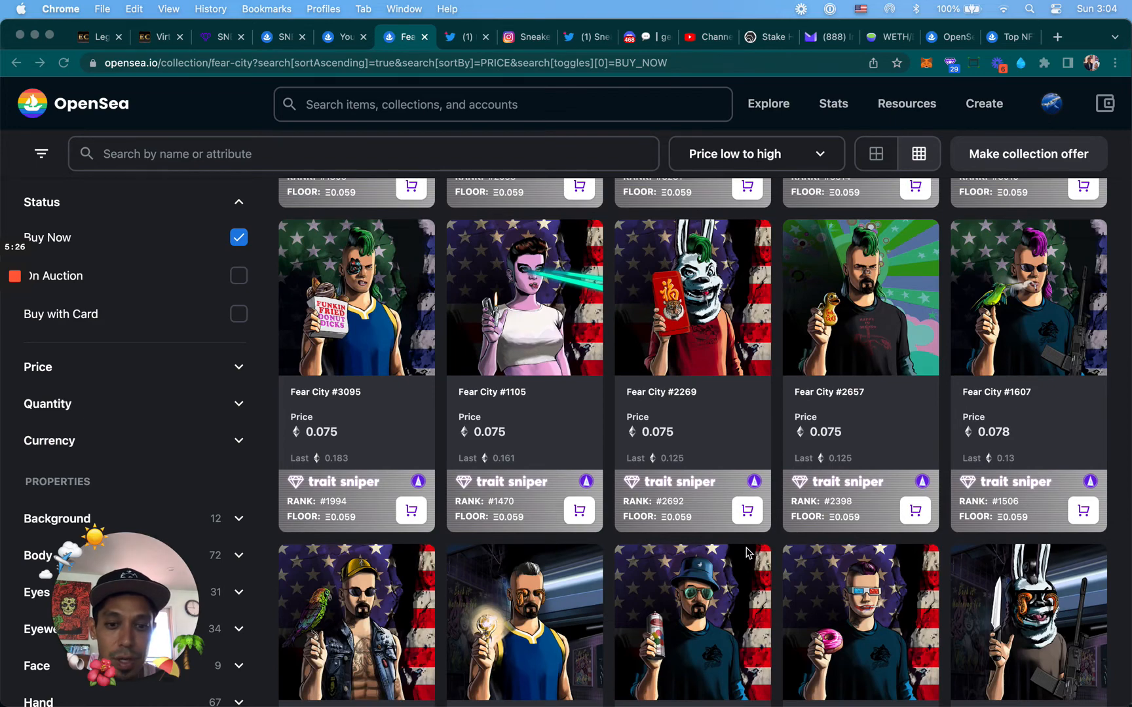
pyautogui.scroll(-3)
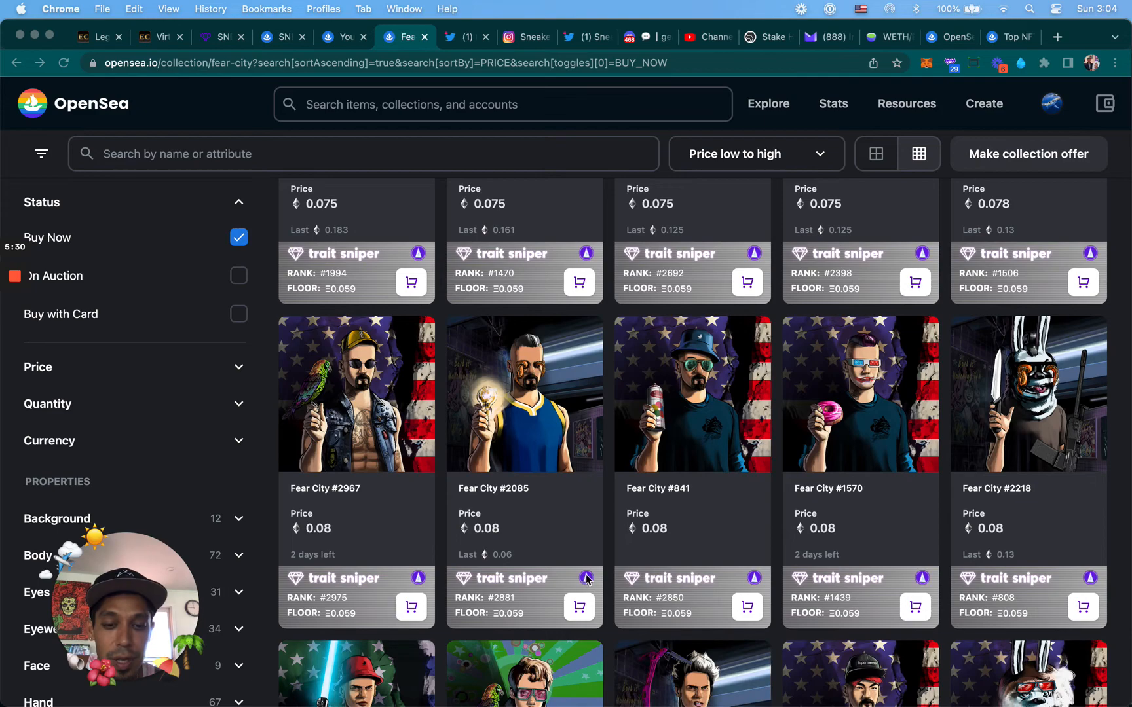
pyautogui.scroll(-3)
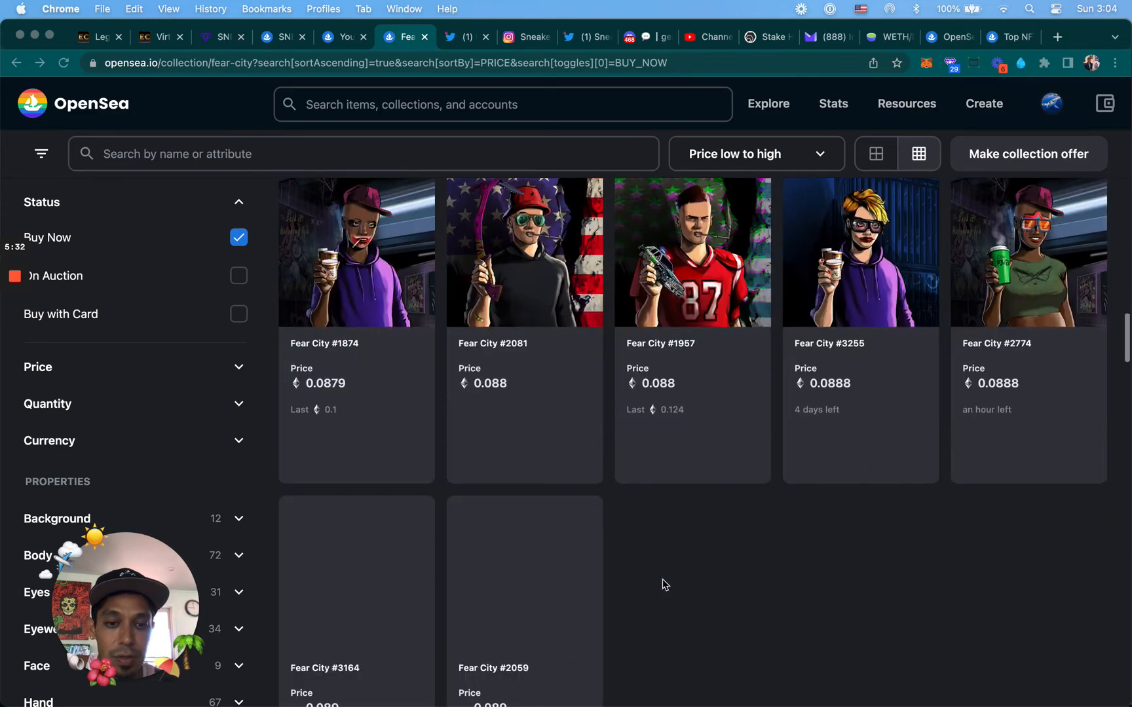
pyautogui.scroll(-3)
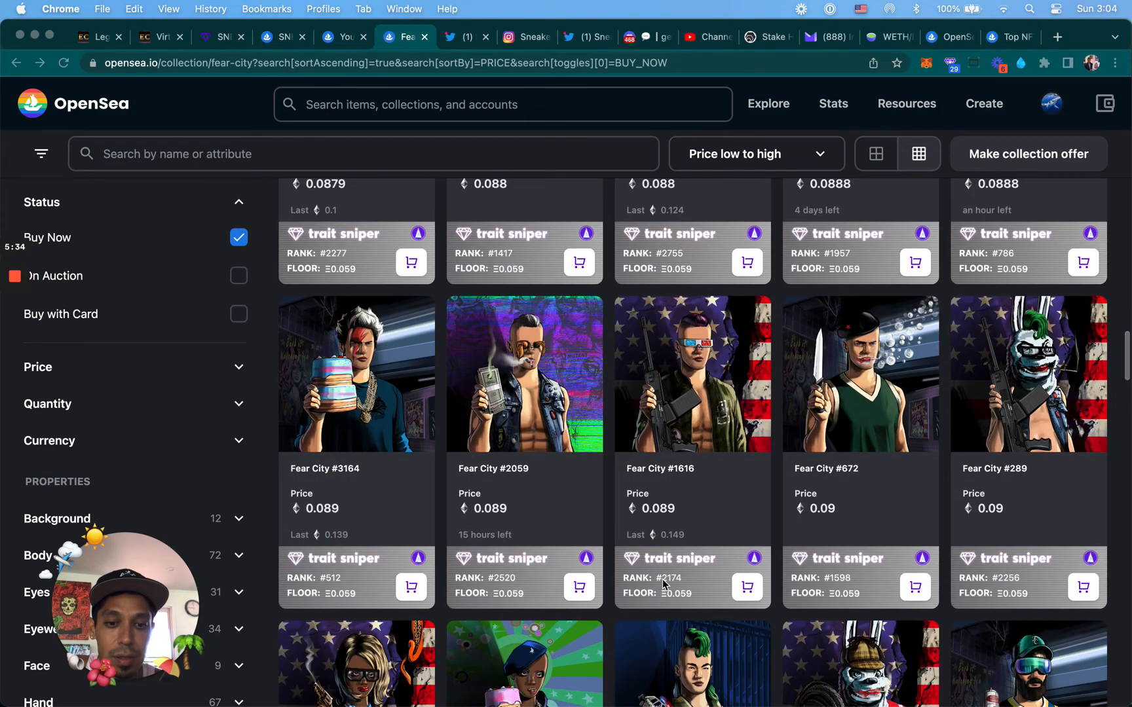
pyautogui.scroll(-3)
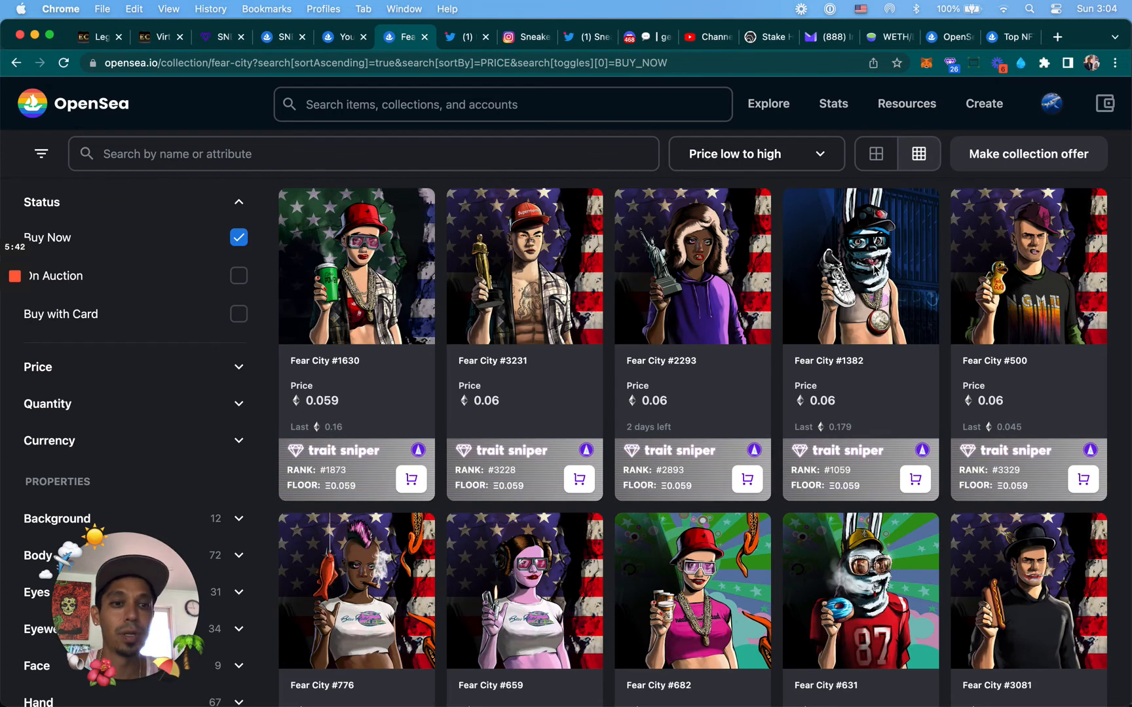
# Step: Open Fear City #1382 and draft a 0.04 WETH offer expiring after 1 day
pyautogui.click(860, 269)
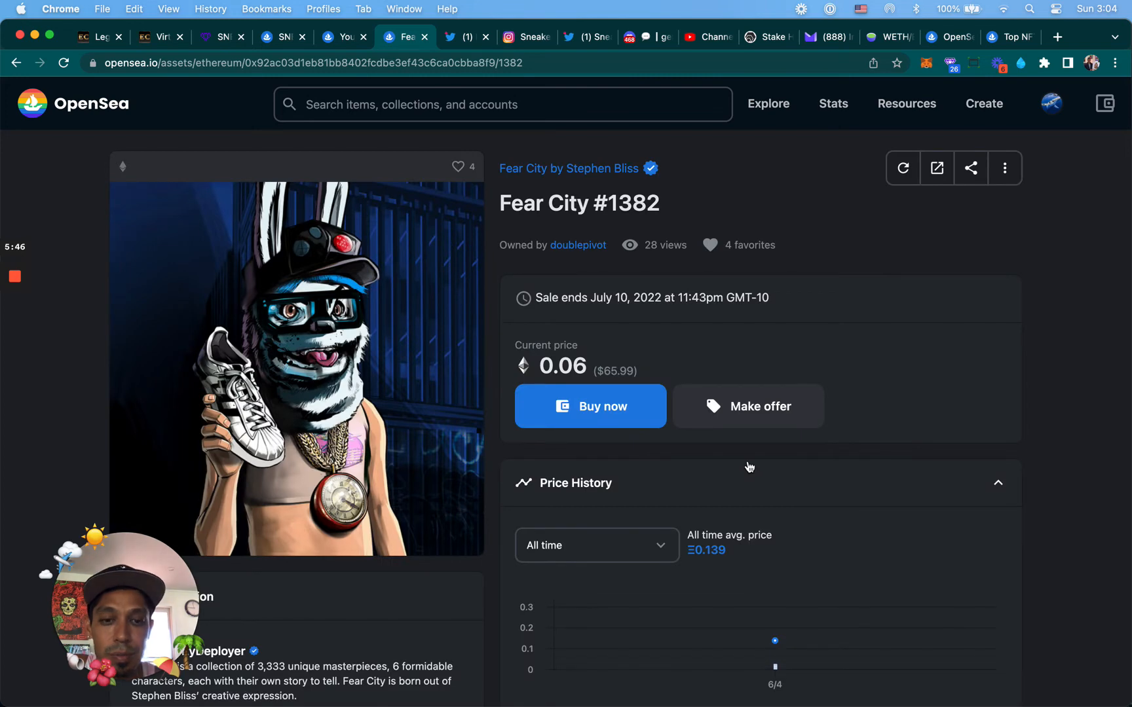
pyautogui.click(747, 406)
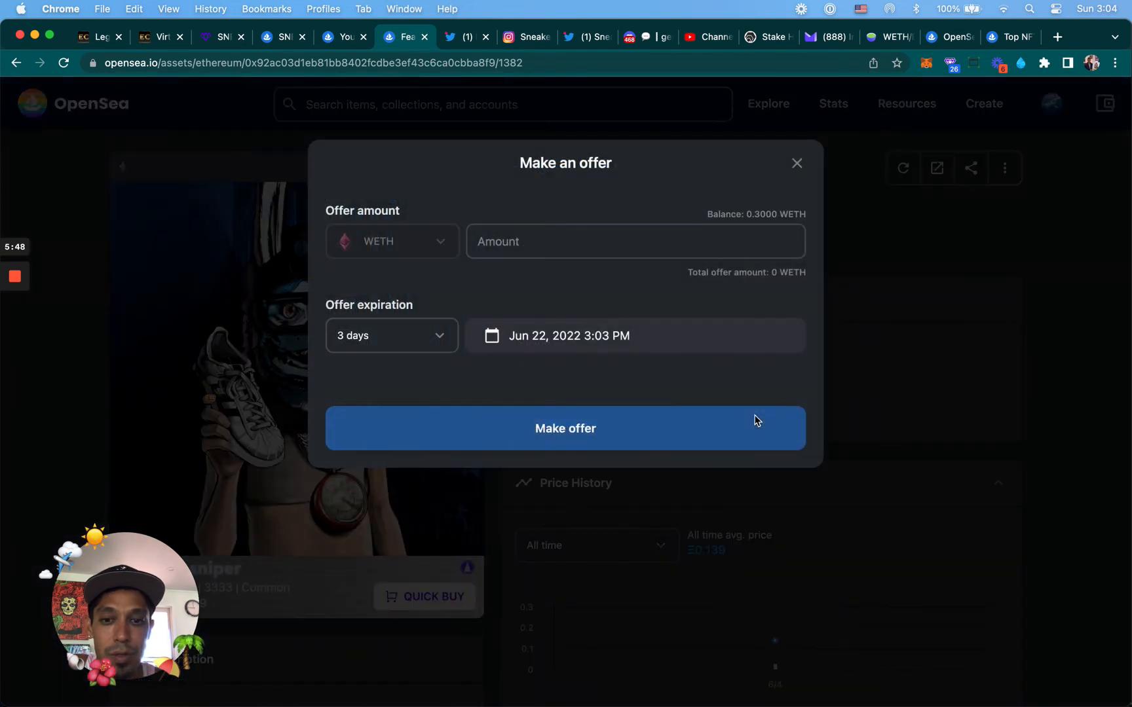
pyautogui.click(573, 241)
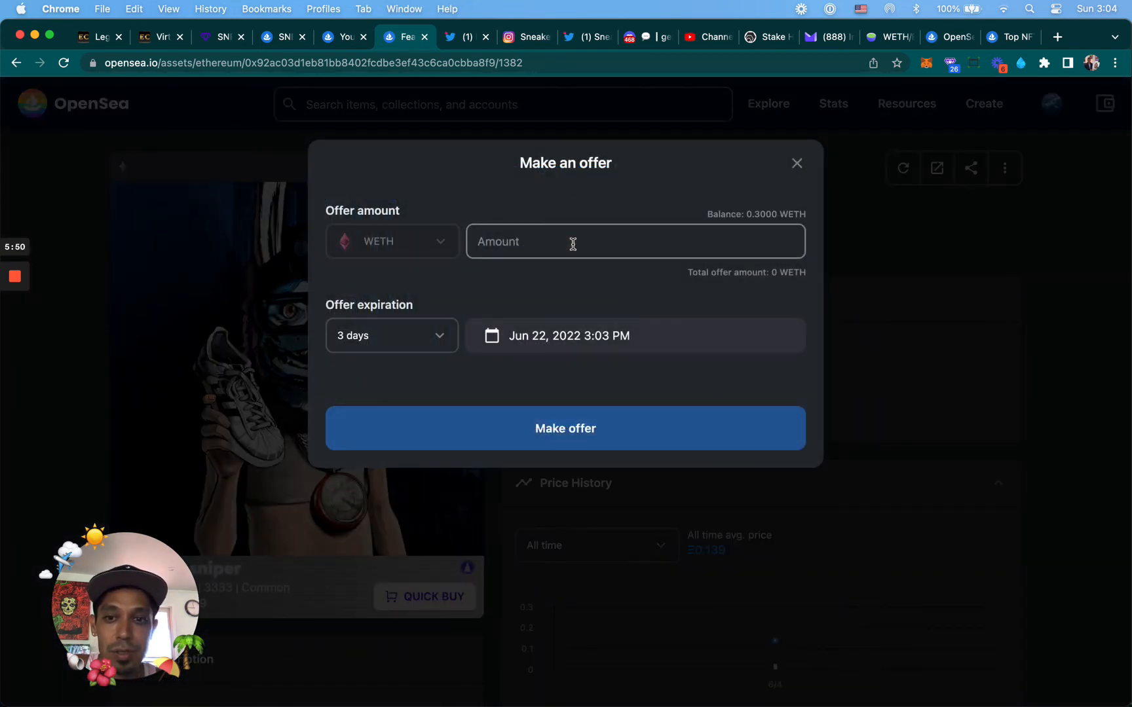
pyautogui.write('.04')
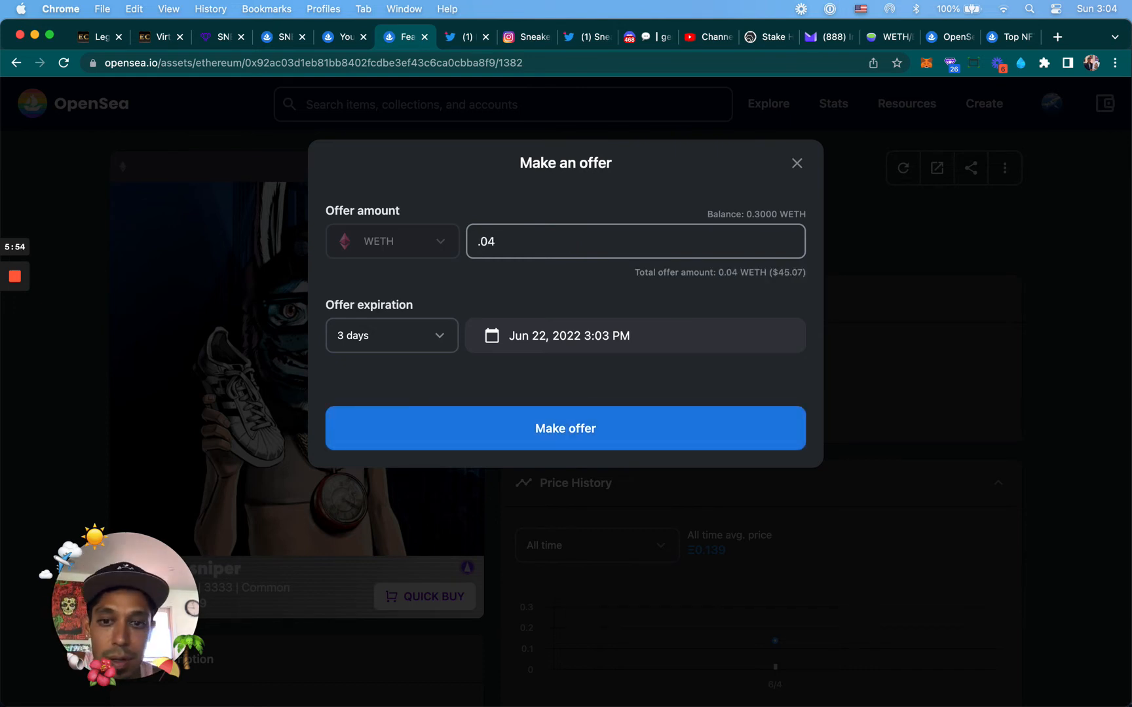
pyautogui.click(392, 335)
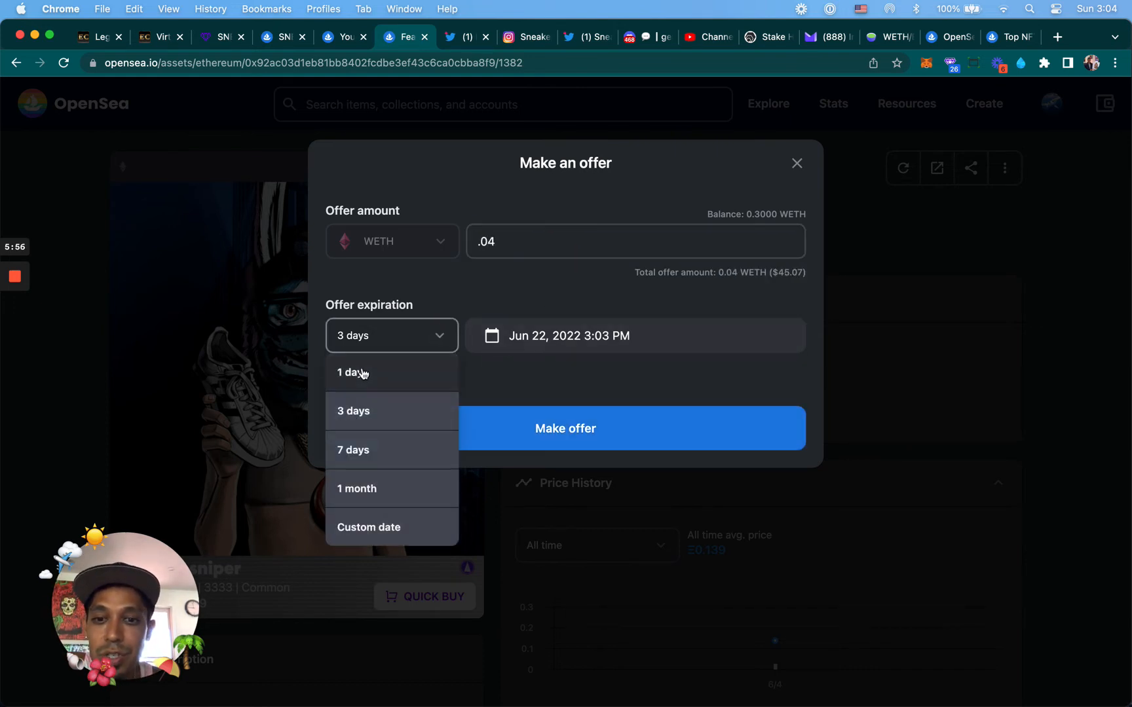
pyautogui.click(352, 372)
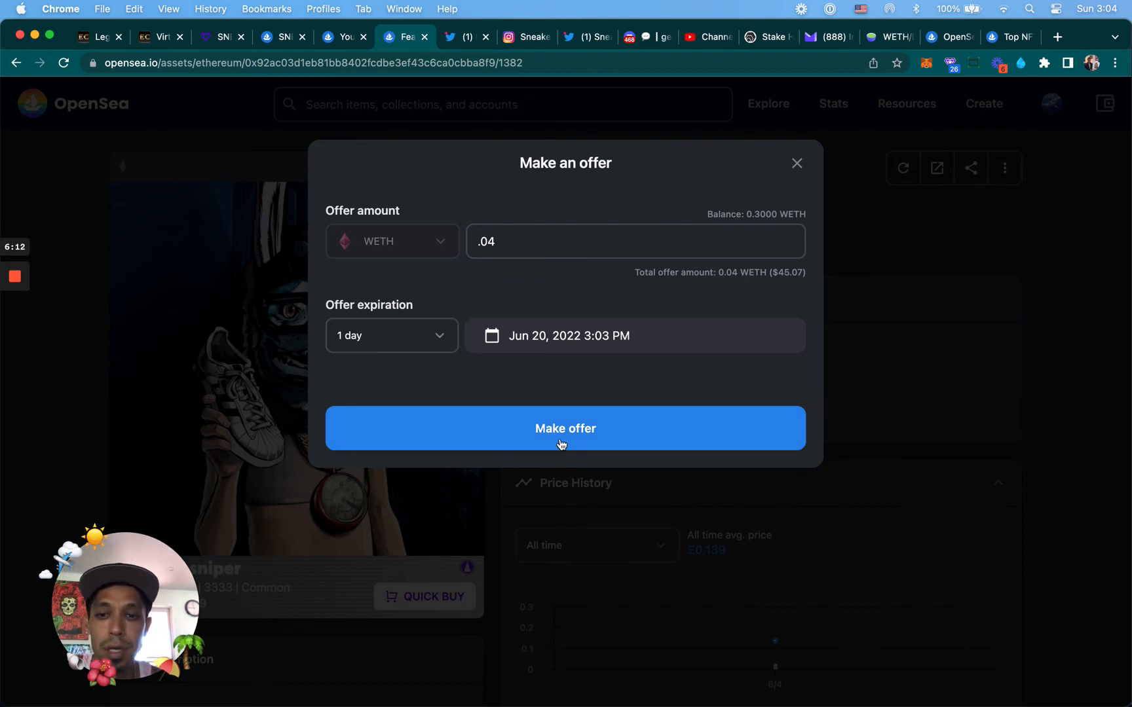
# Step: Submit the 0.04 WETH offer, approving WETH access and signing in MetaMask
pyautogui.click(565, 428)
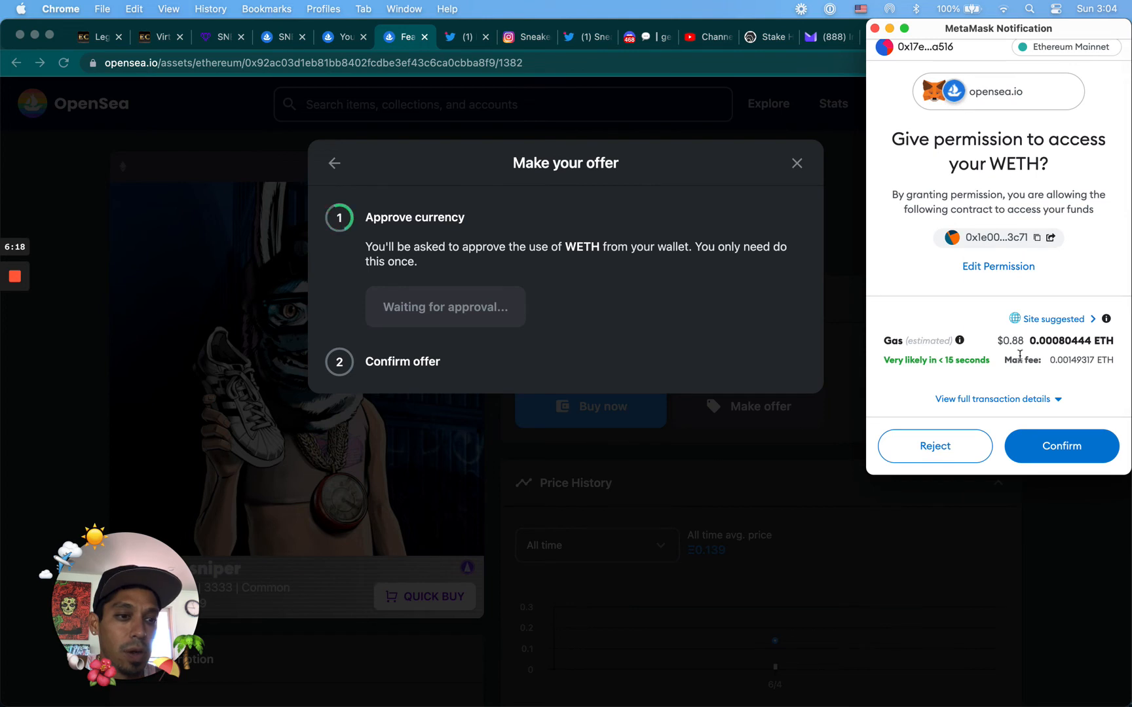
pyautogui.click(1061, 446)
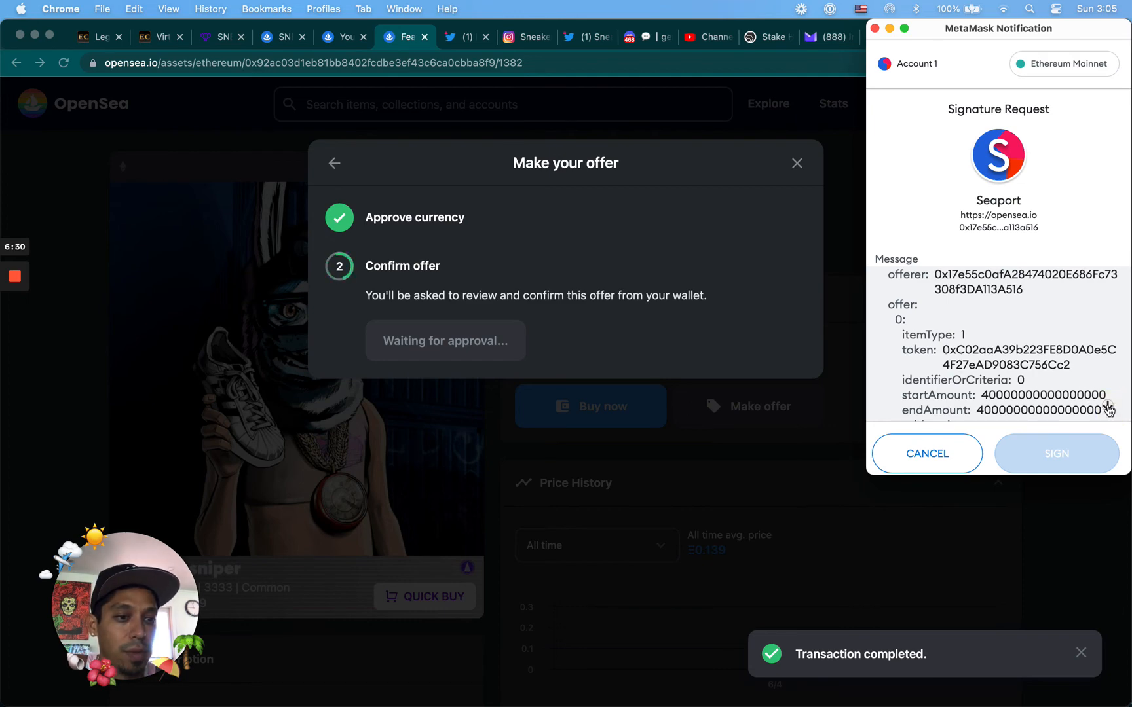
pyautogui.click(1056, 453)
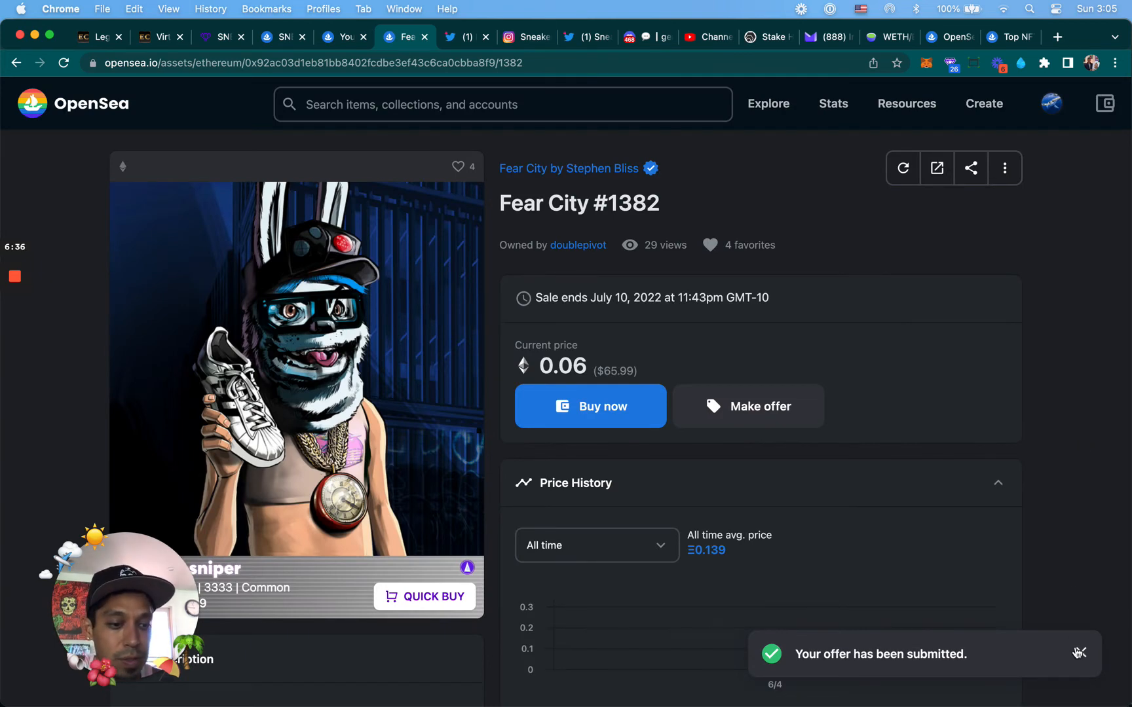
# Step: Scroll to the Offers table to confirm your 0.04 WETH offer expiring in 24 hours
pyautogui.scroll(-3)
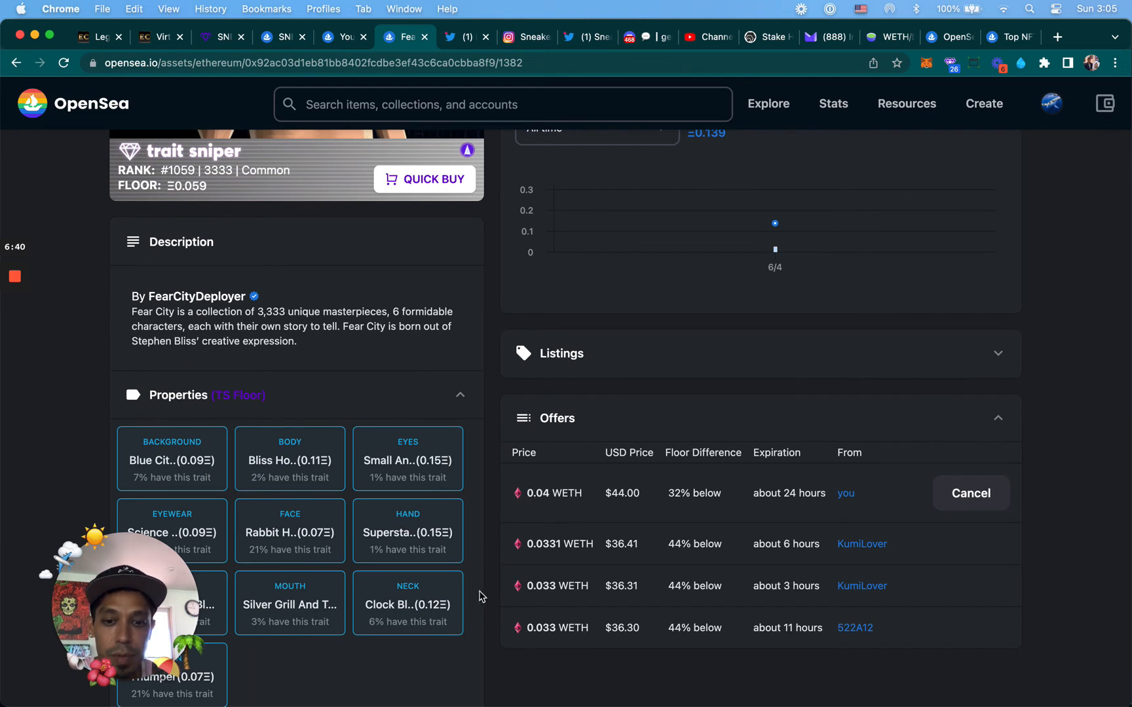
pyautogui.moveTo(734, 581)
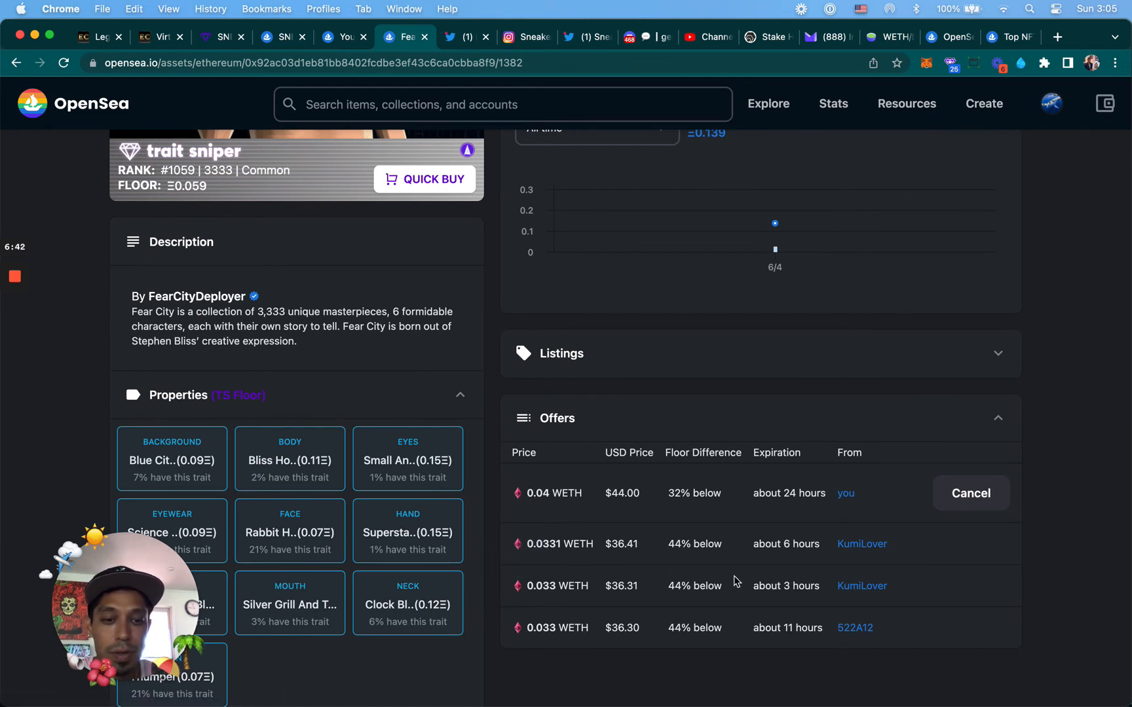
pyautogui.moveTo(547, 511)
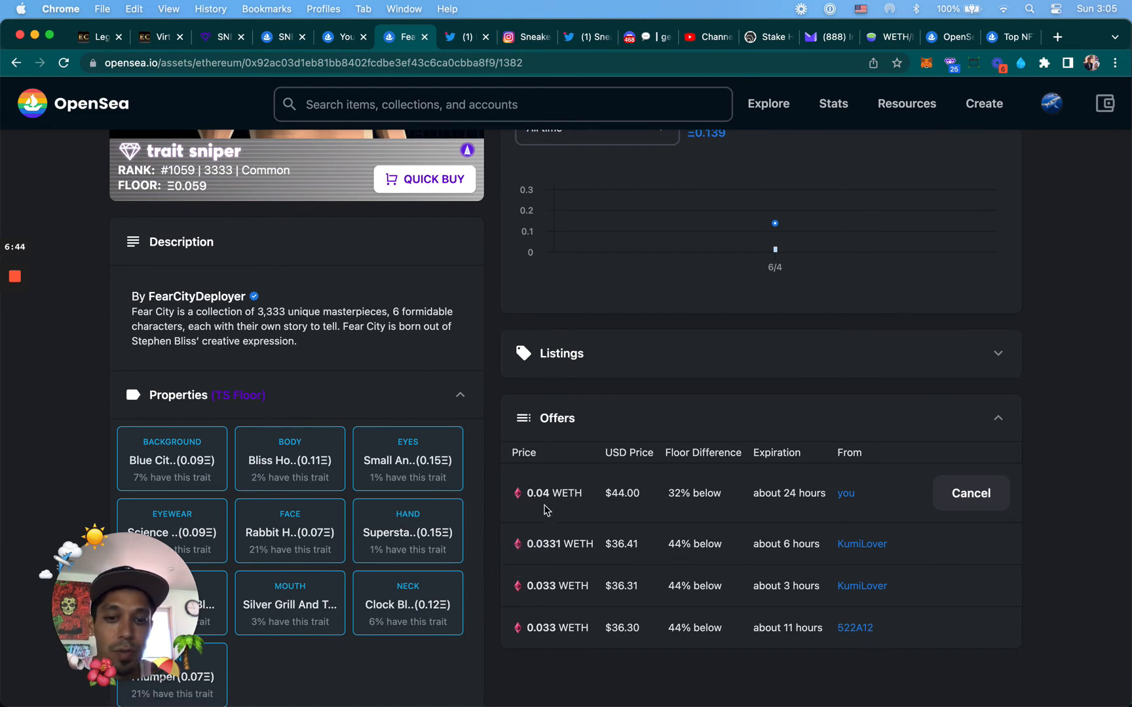
pyautogui.moveTo(622, 562)
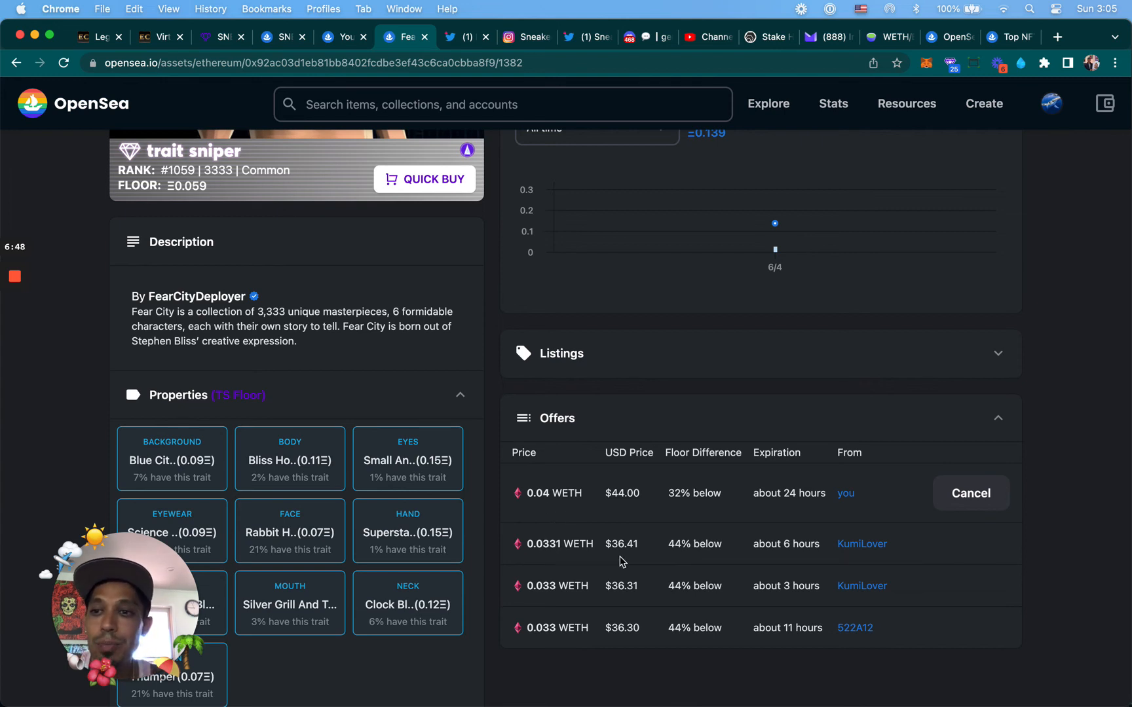
pyautogui.moveTo(1056, 351)
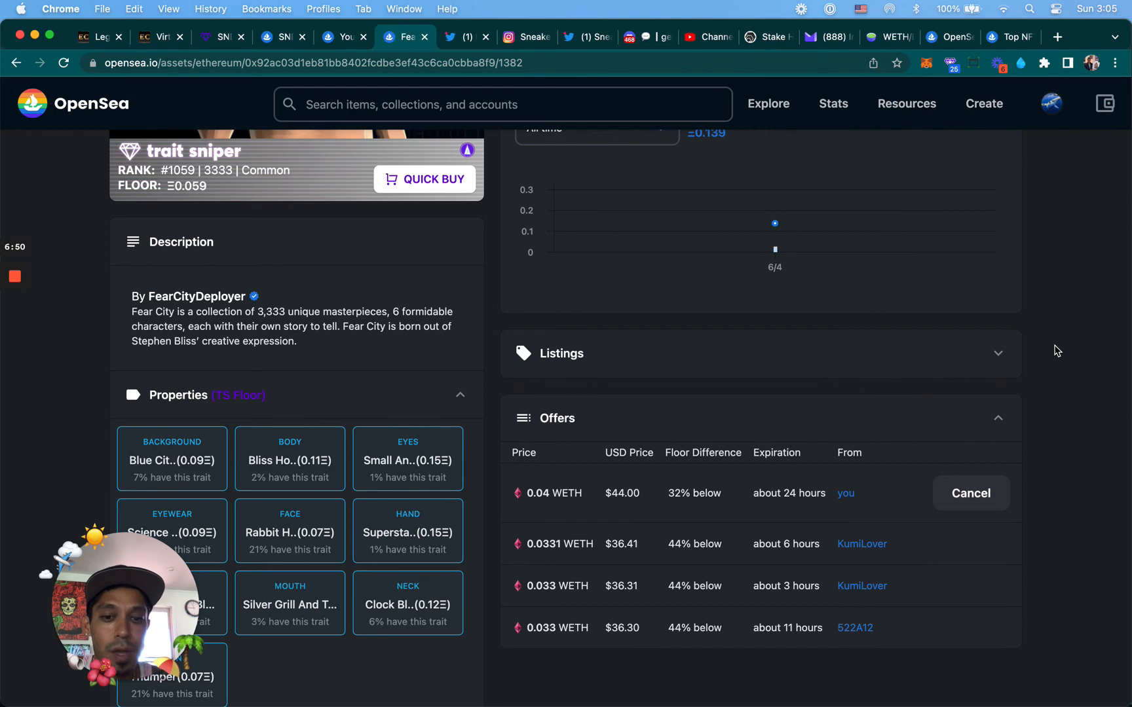
pyautogui.scroll(3)
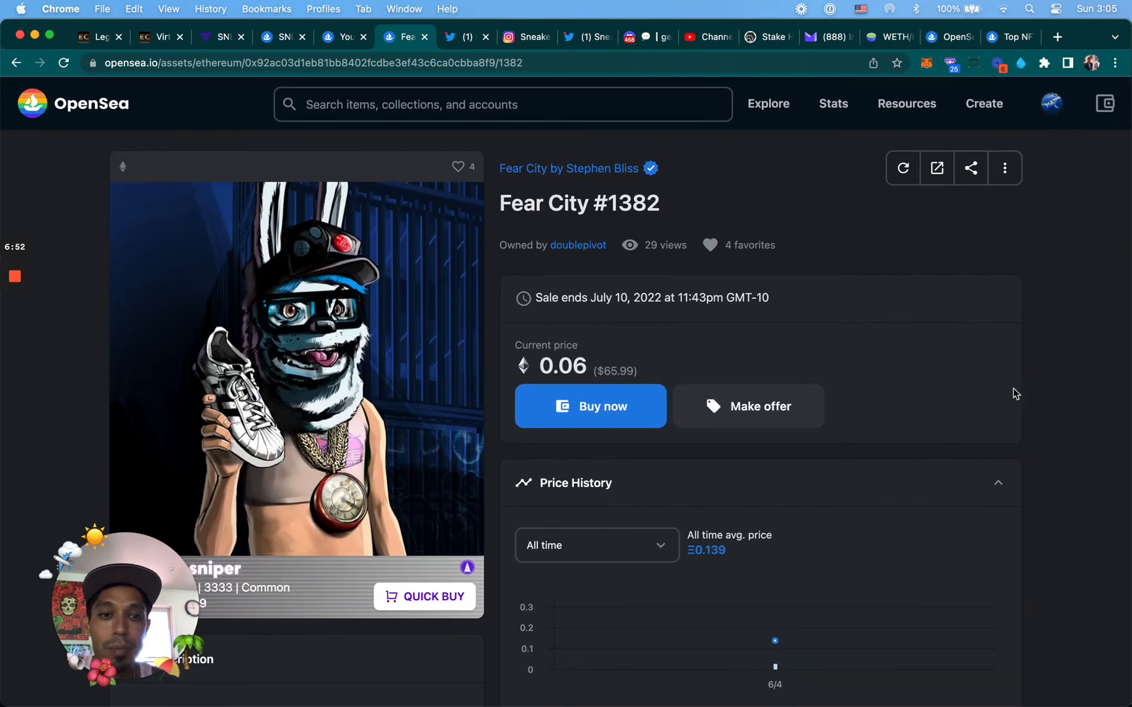
pyautogui.scroll(-3)
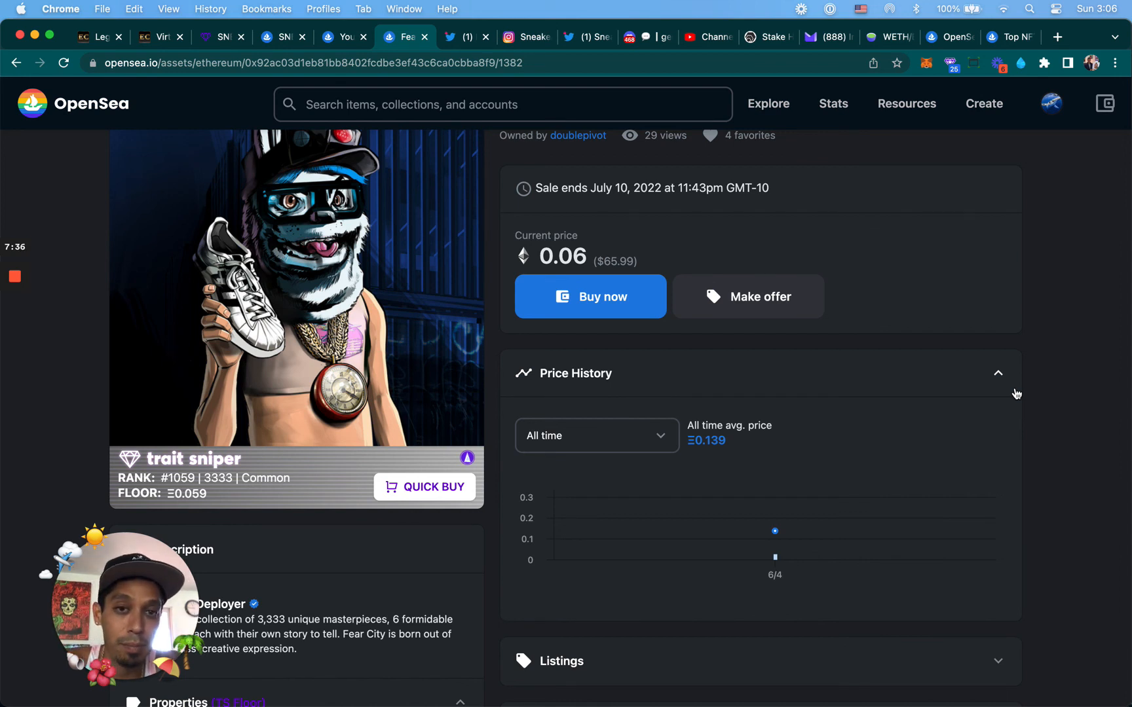
pyautogui.moveTo(606, 184)
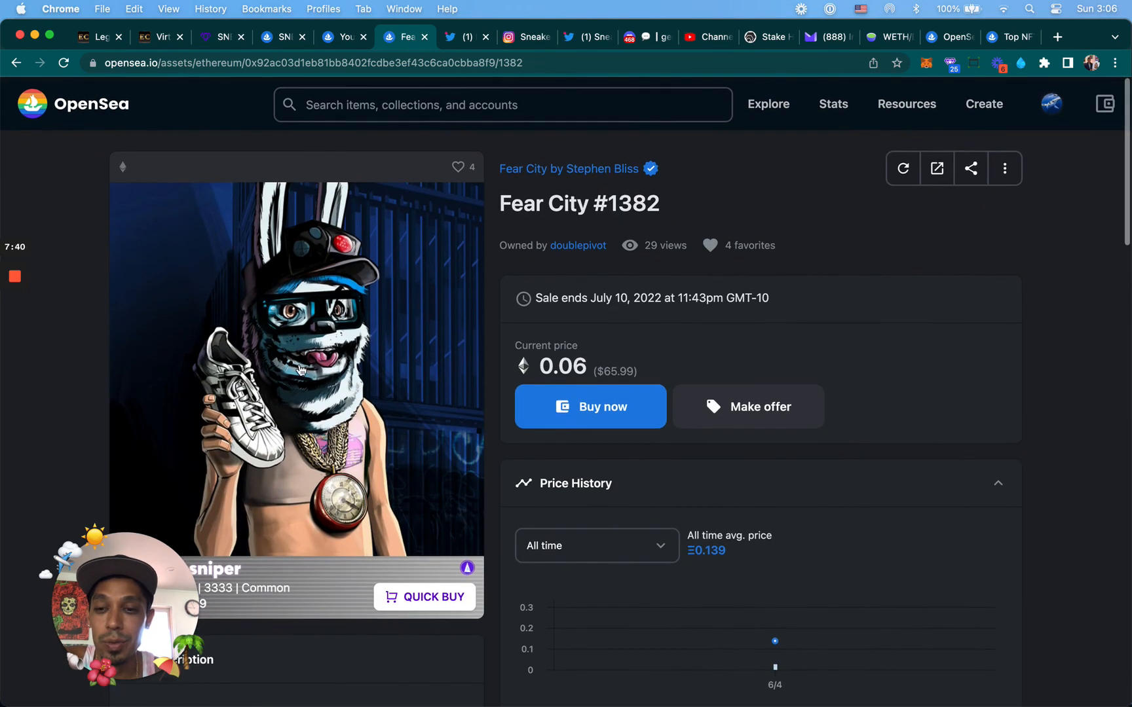
pyautogui.scroll(-3)
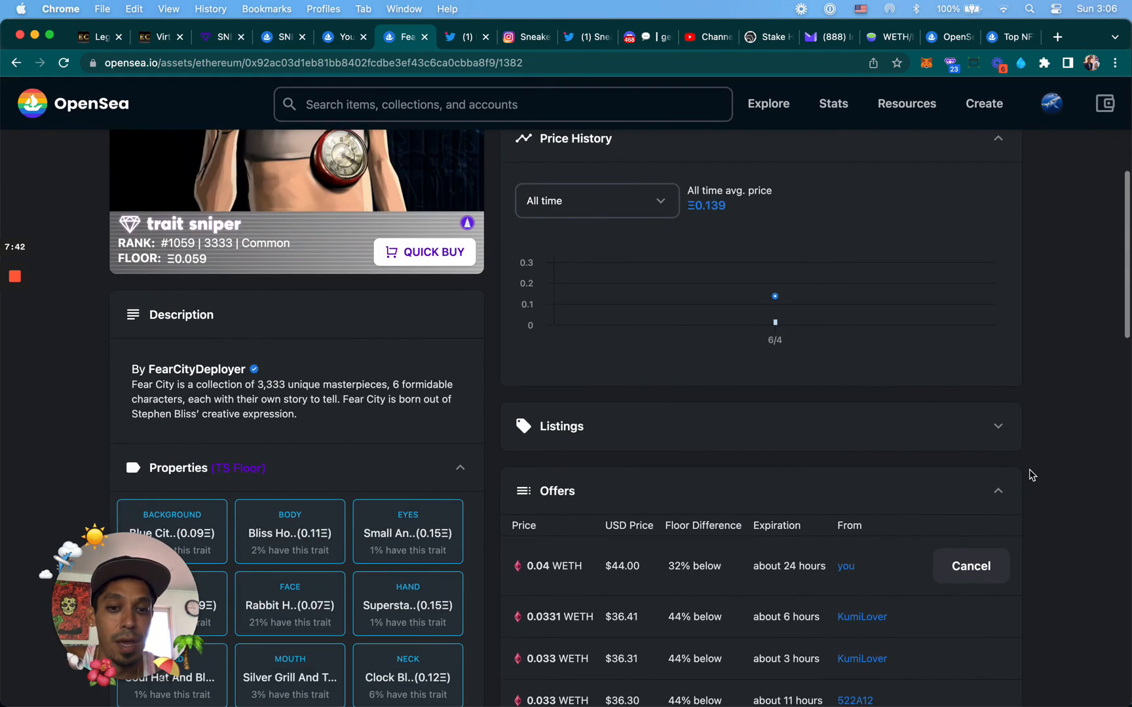